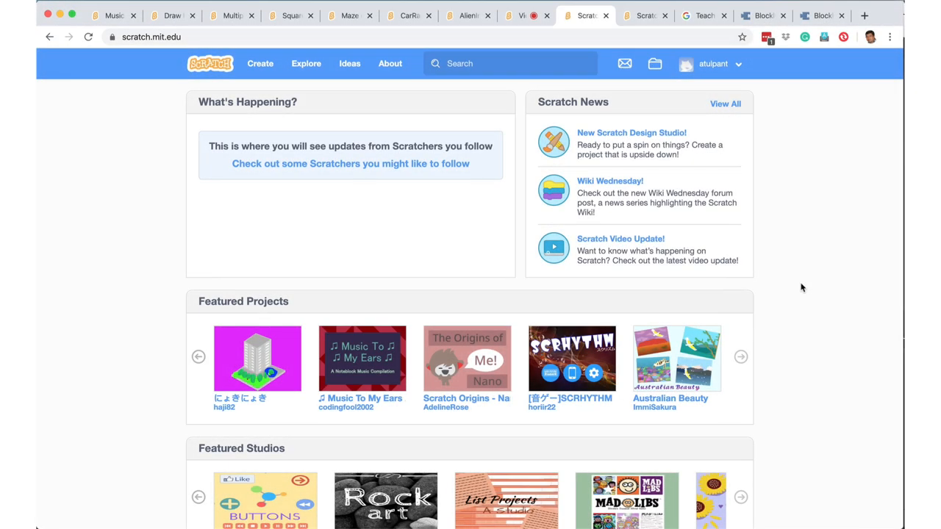
- Switch from the Scratch home page to the Blockly Games home page with its game map
left_click(821, 15)
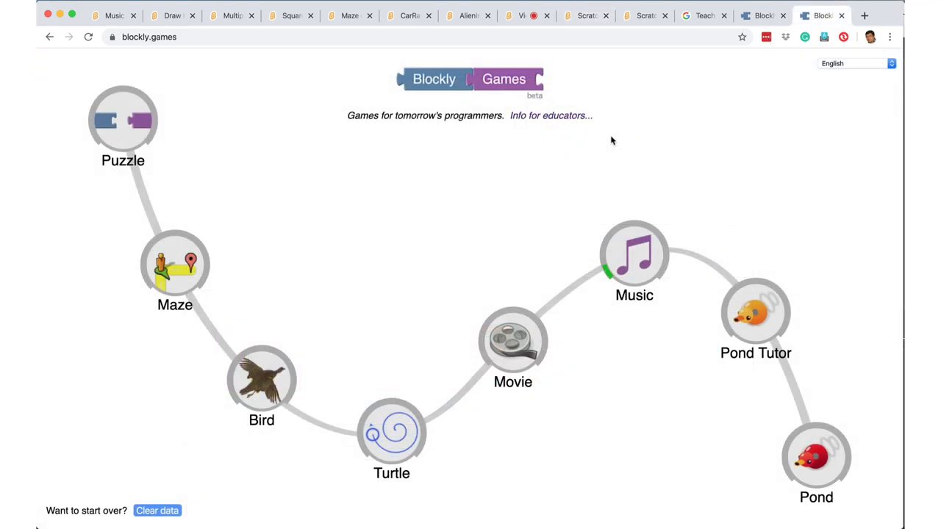
mouse_move(103, 412)
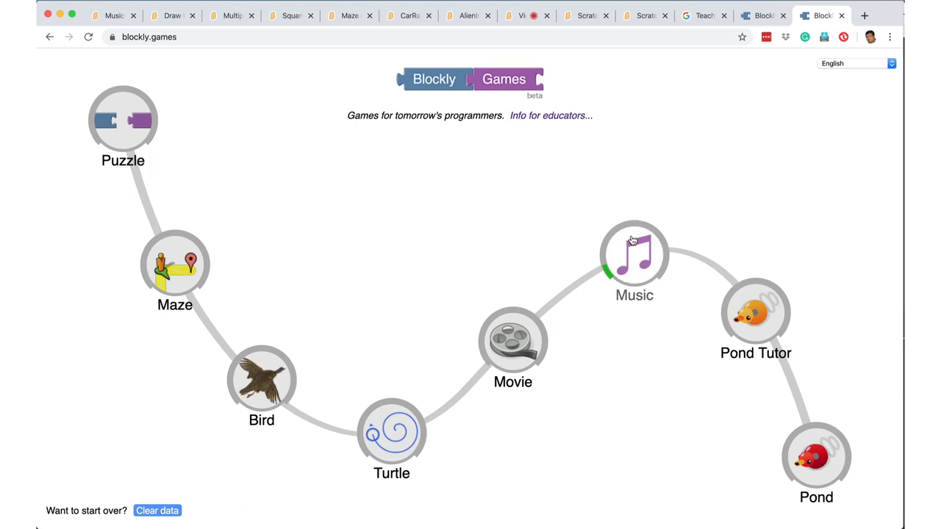
- Start the Music game's first level and run its four-note starter program
left_click(634, 253)
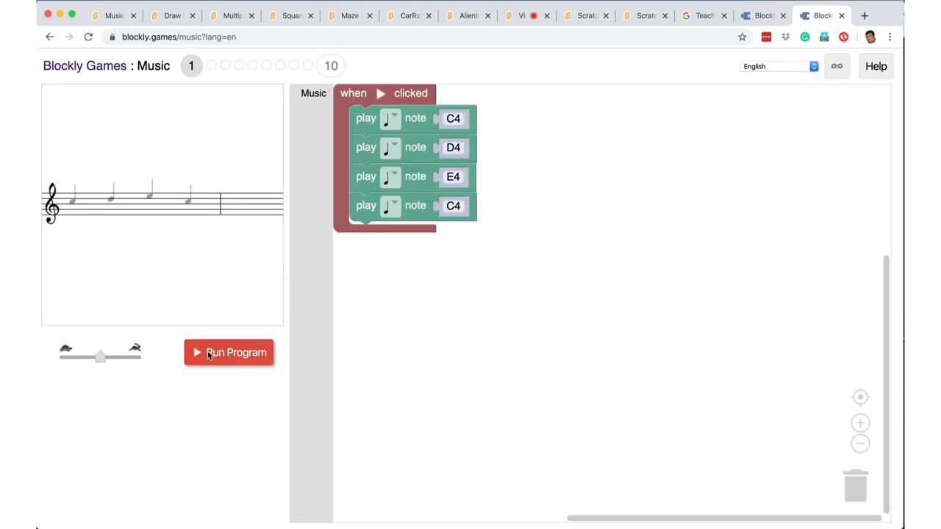
left_click(229, 353)
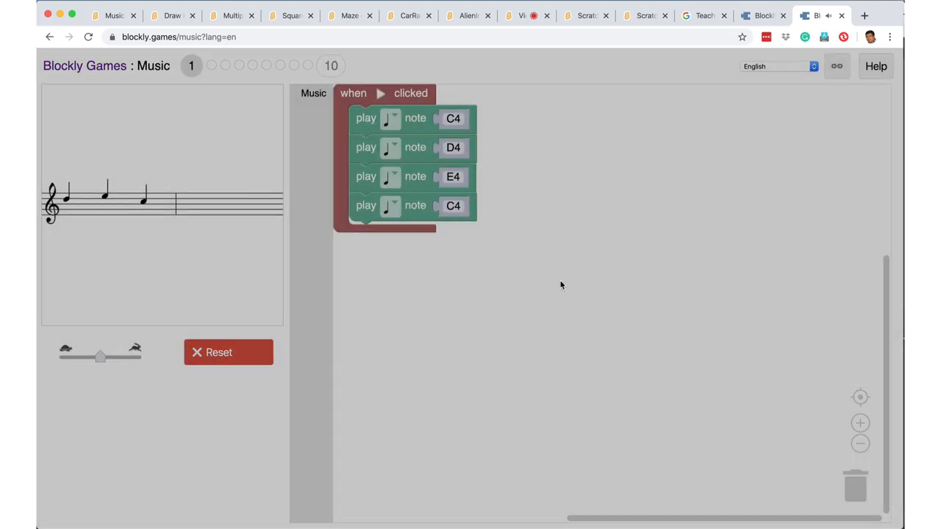
- Run the Music - List project's scale melody a few times, then return to the Blockly Games map
left_click(115, 15)
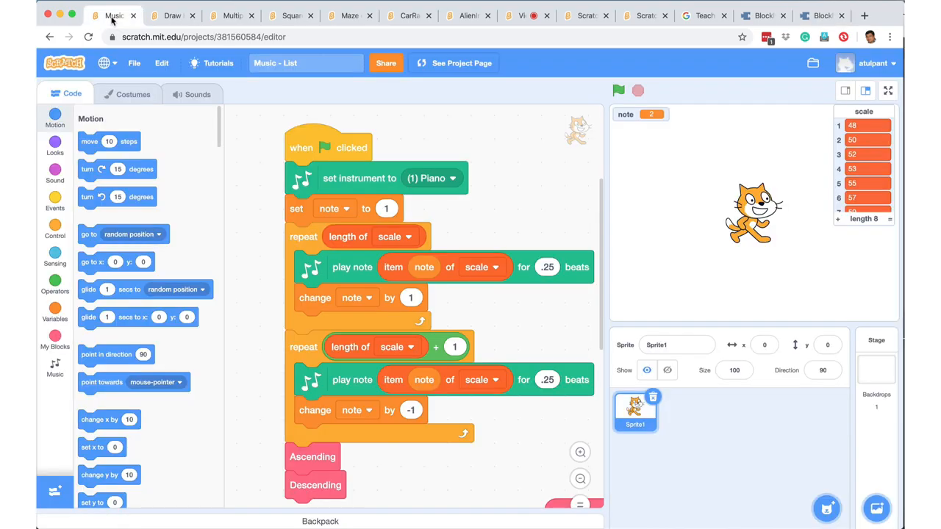
mouse_move(600, 91)
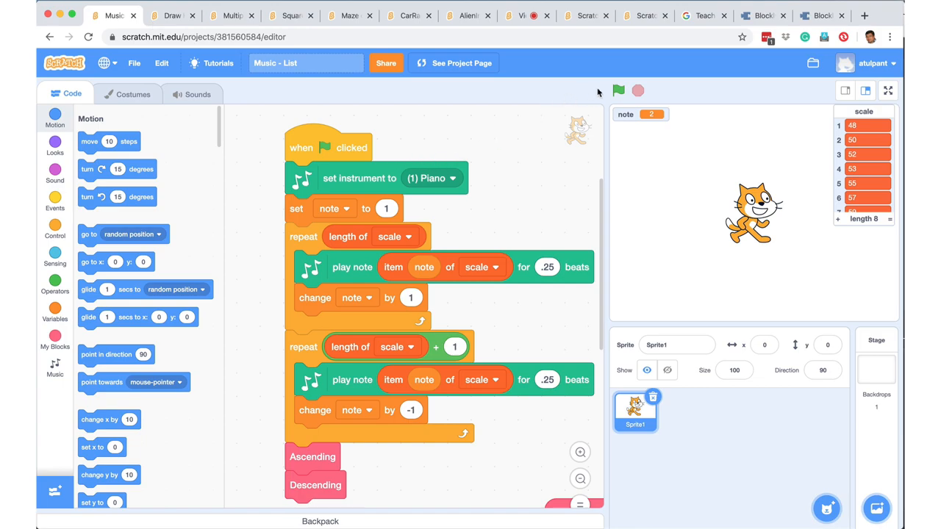
left_click(618, 92)
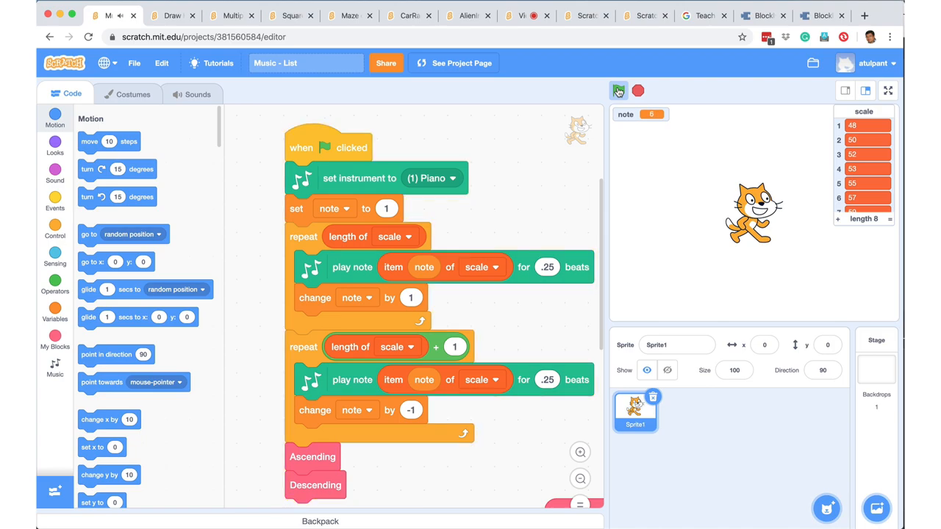
left_click(617, 91)
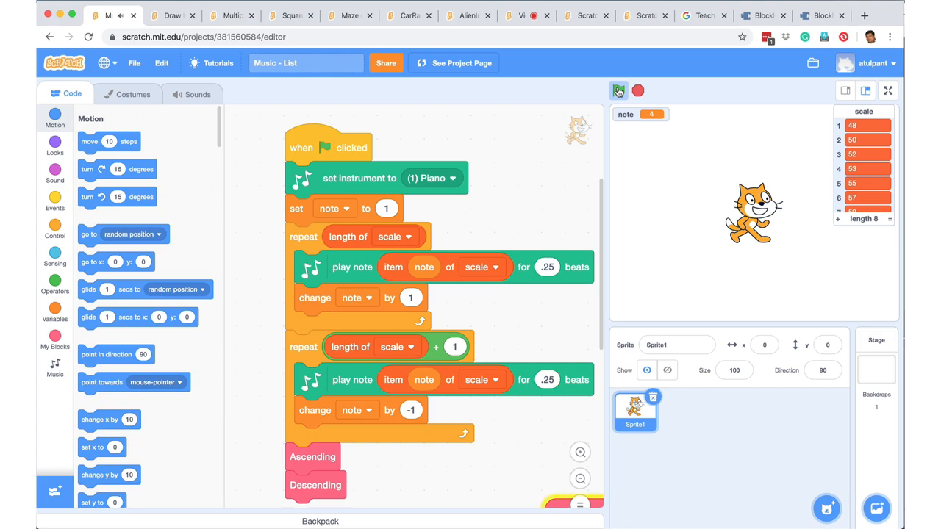
left_click(618, 91)
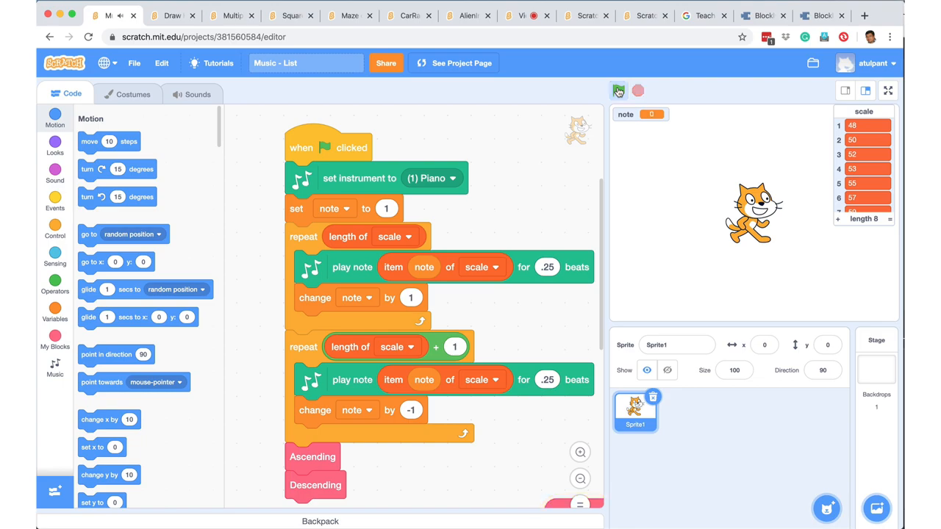
left_click(819, 15)
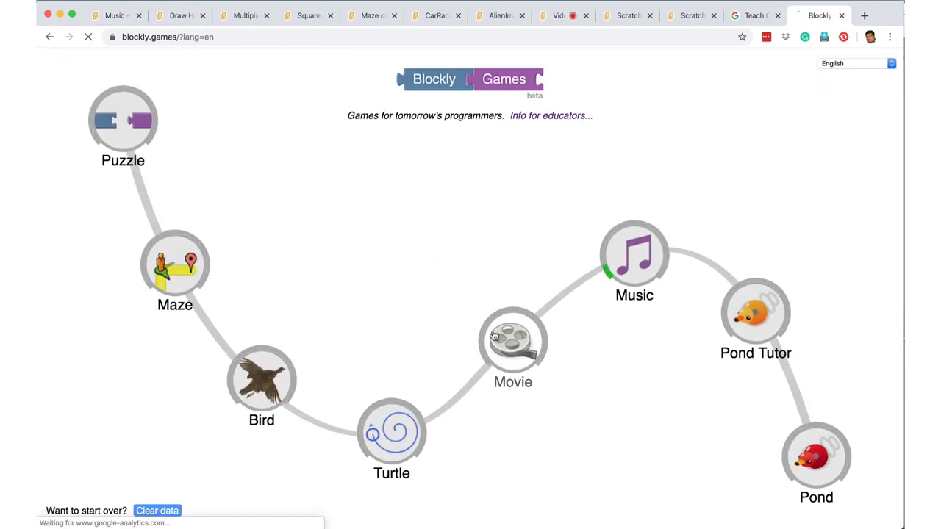
- Peek at the Movie game, then run Draw House to draw a rainbow house outline
left_click(512, 341)
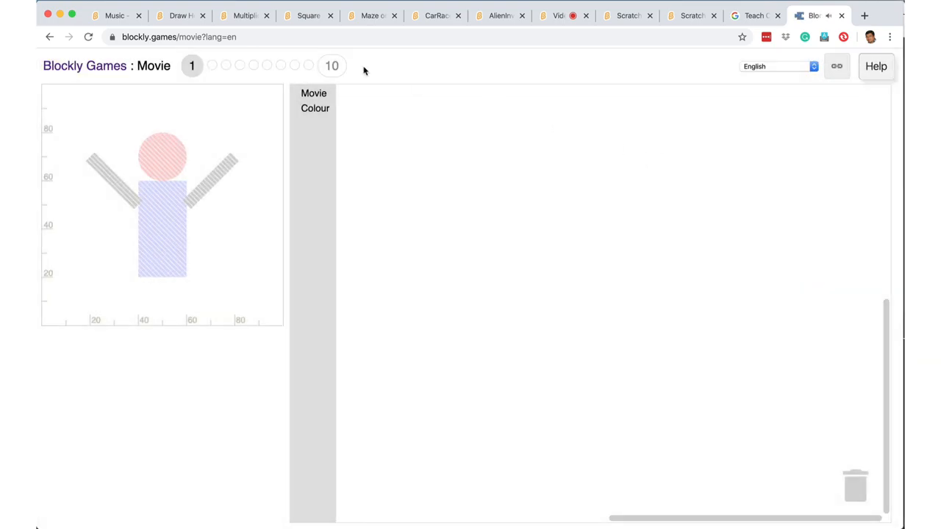
left_click(180, 15)
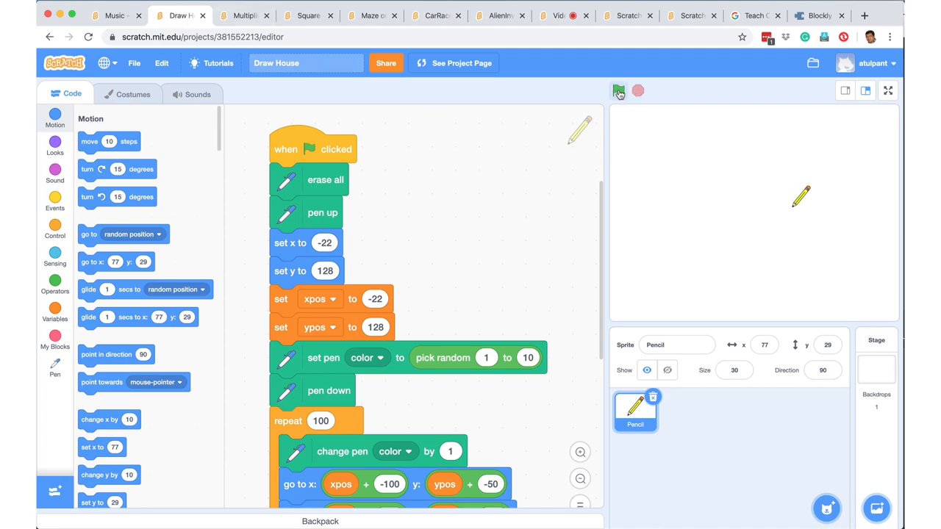
left_click(617, 91)
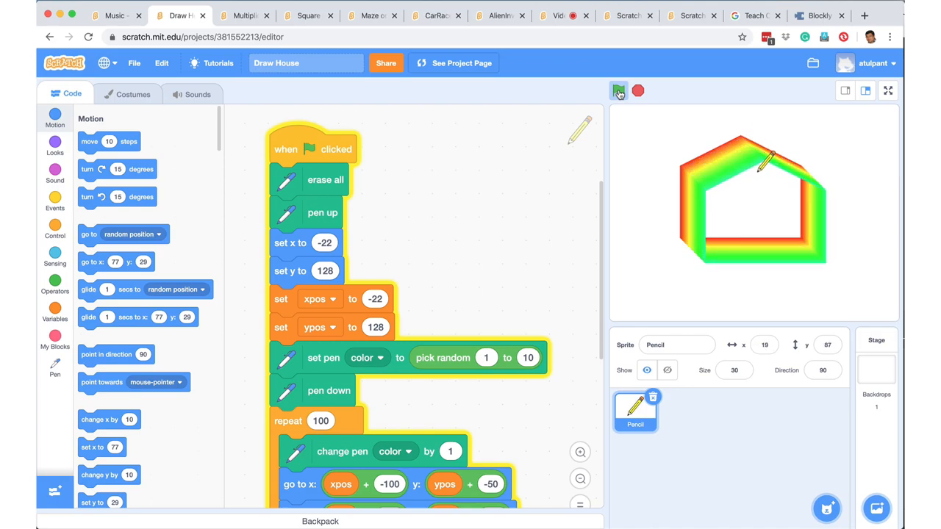
left_click(618, 91)
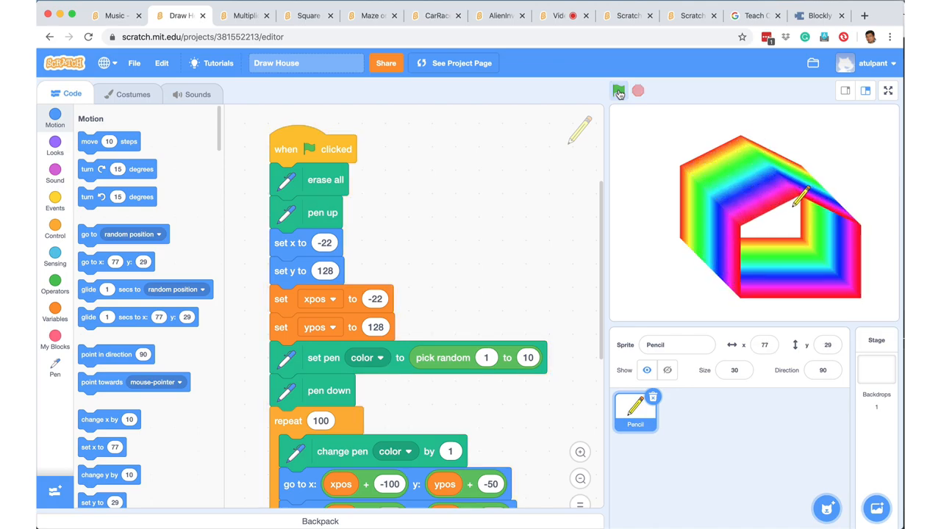
- Run the Multiplication Table Generator and answer its prompt with 7
left_click(243, 15)
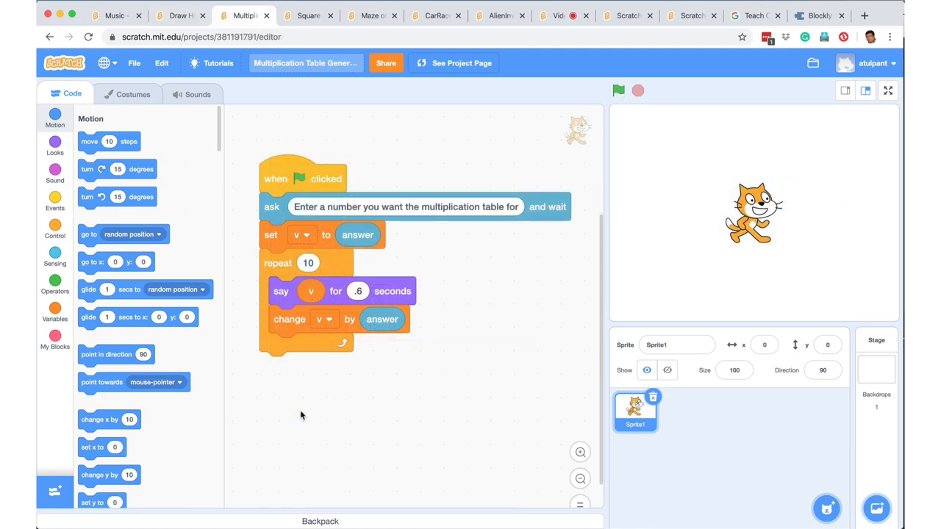
mouse_move(189, 222)
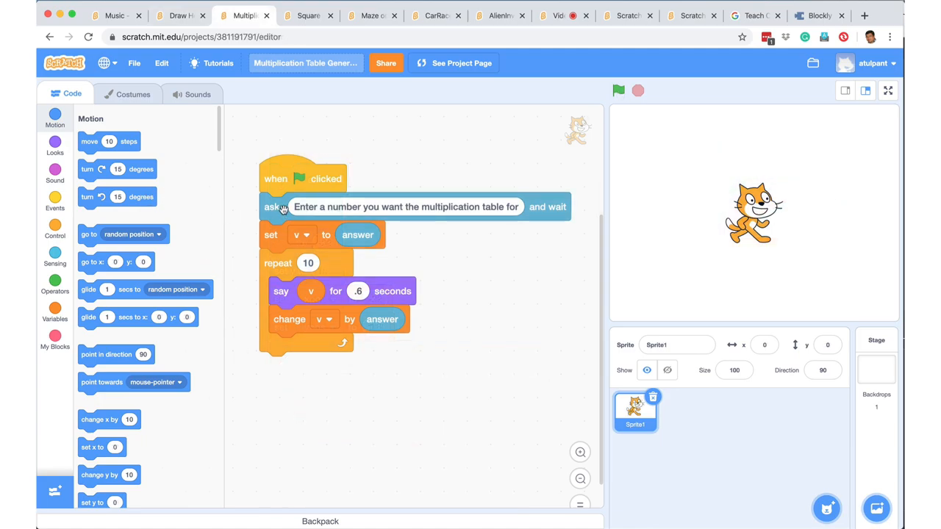
mouse_move(282, 291)
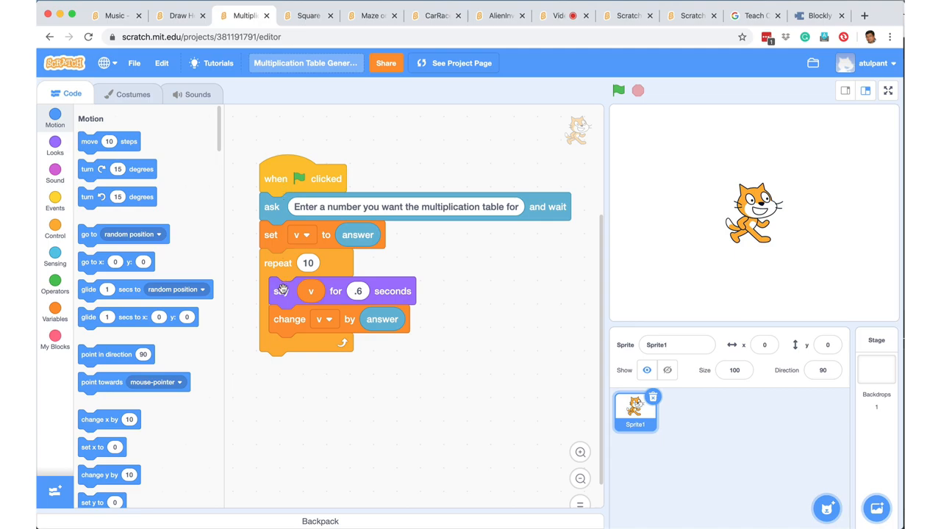
mouse_move(308, 376)
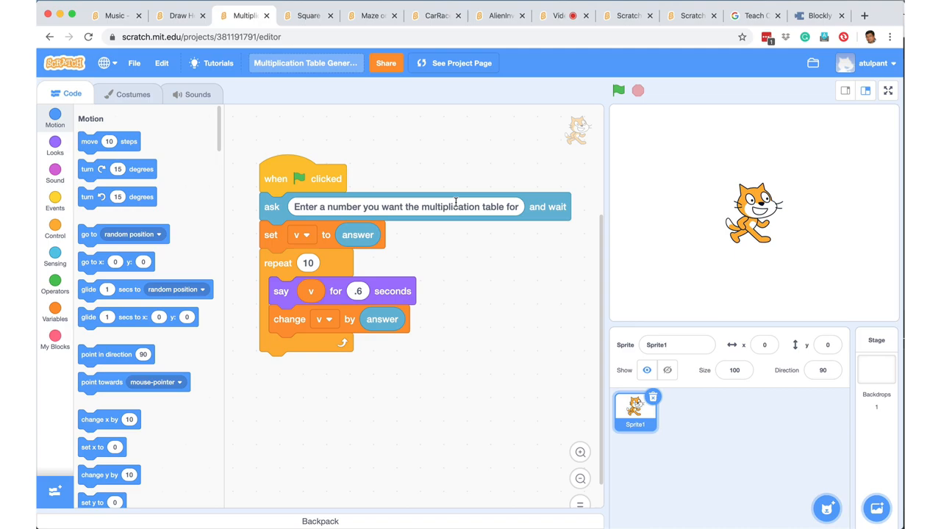
left_click(618, 91)
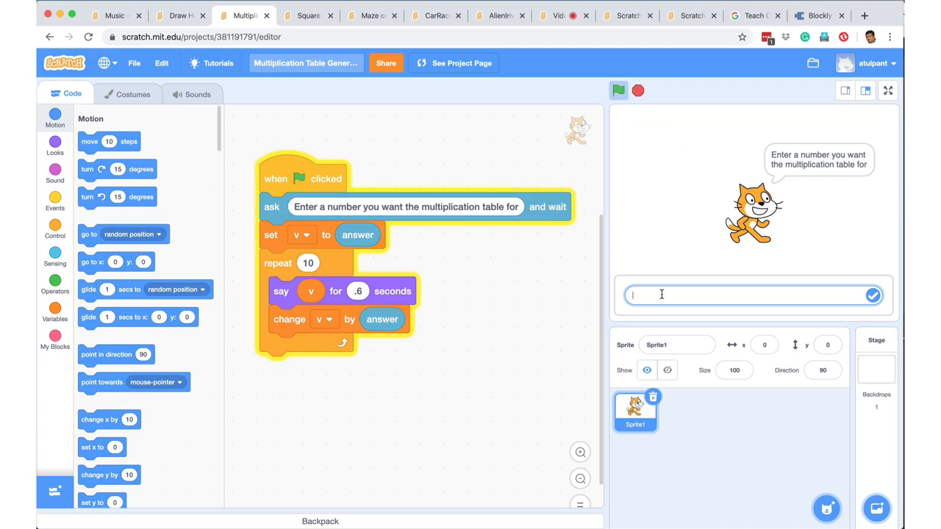
type("7")
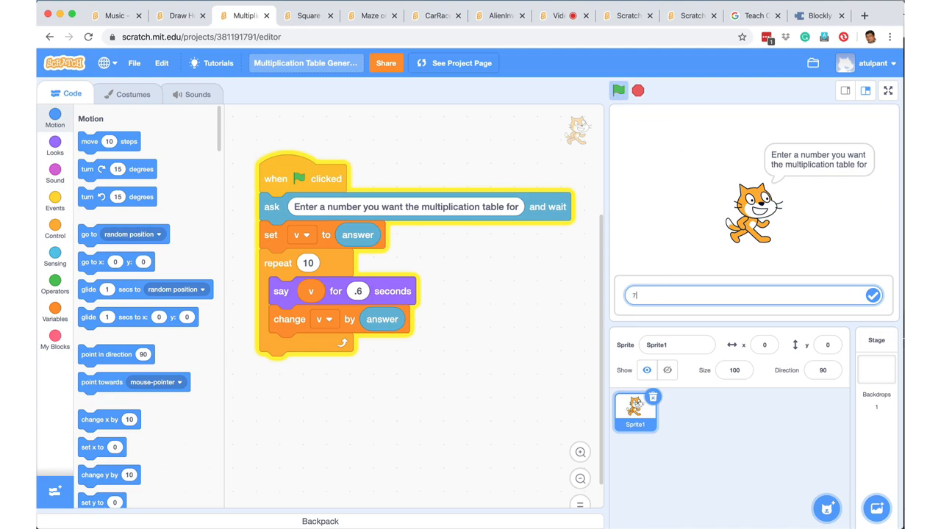
left_click(874, 294)
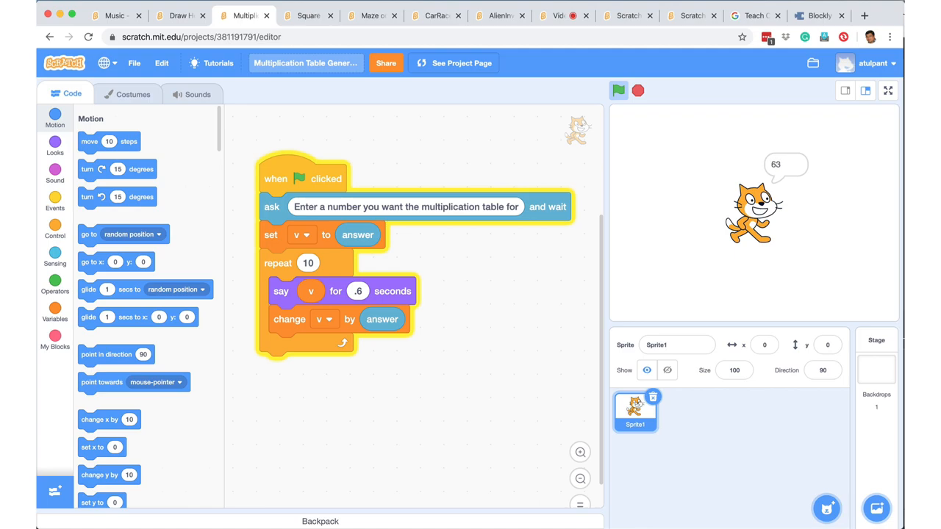
- Rerun the multiplication project with 175, then move on to the Square Root project
left_click(639, 91)
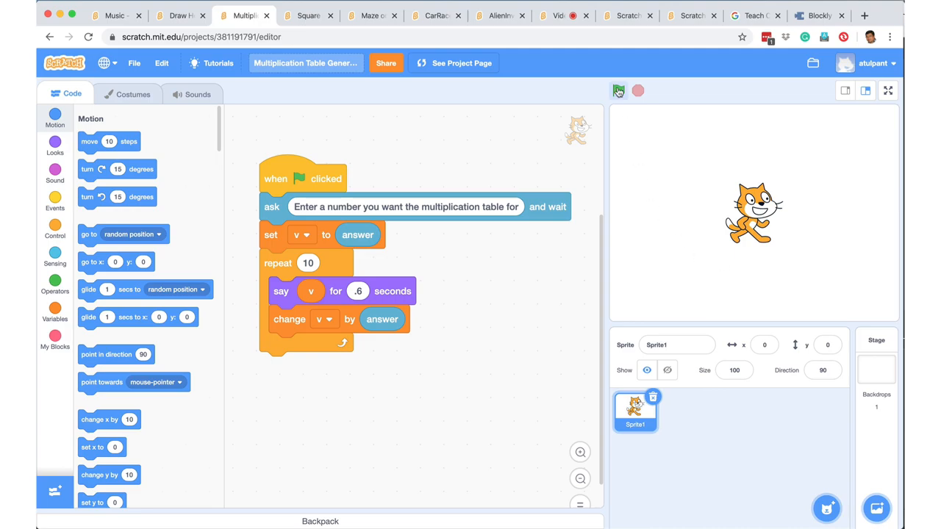
left_click(618, 91)
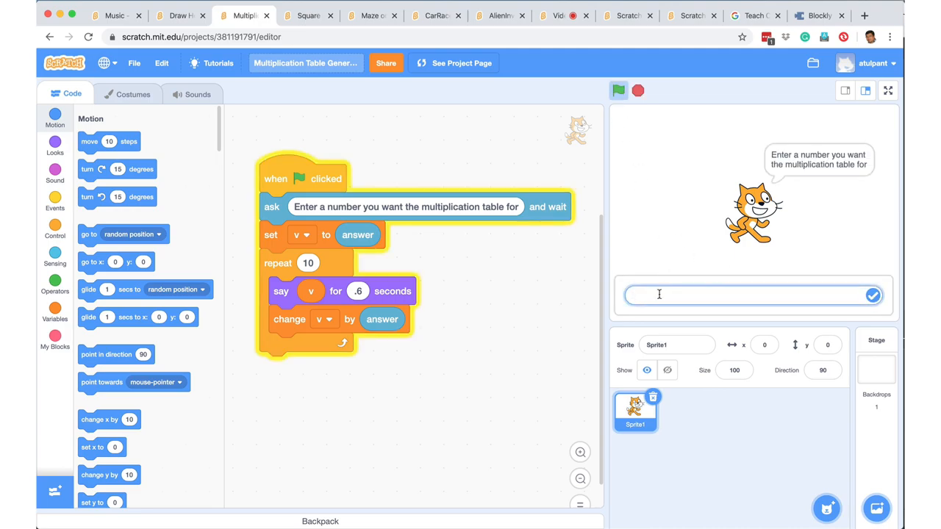
type("175")
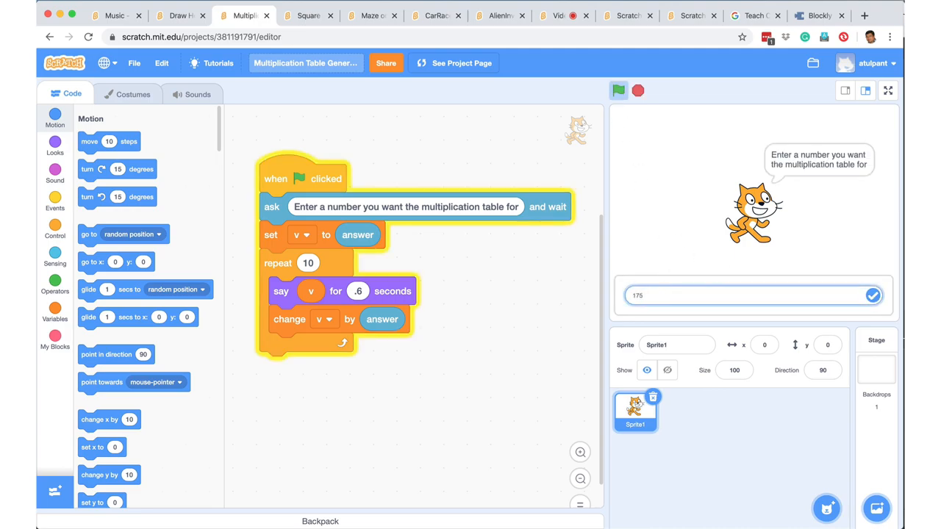
left_click(874, 294)
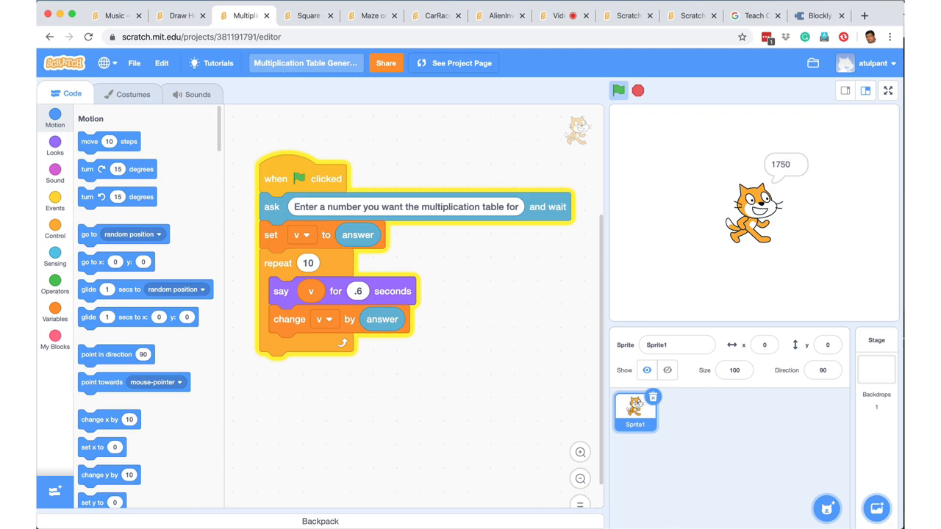
left_click(308, 15)
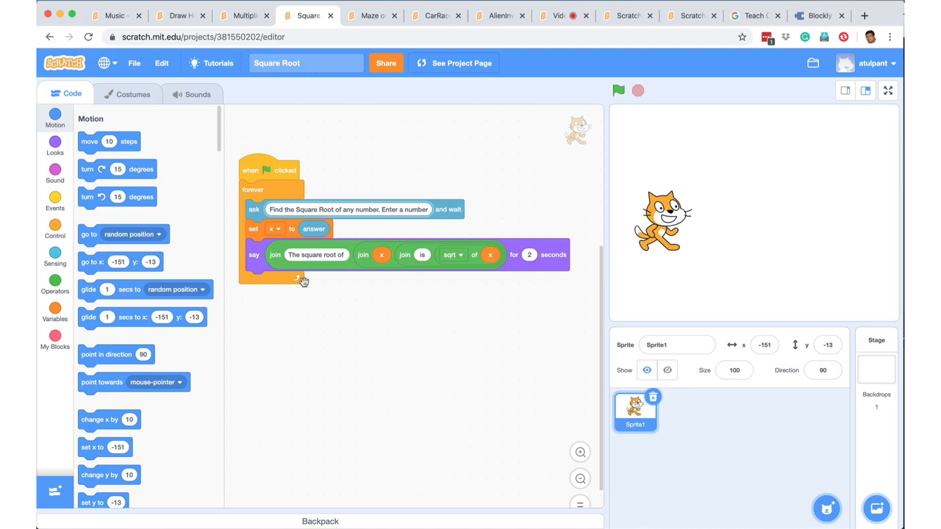
mouse_move(620, 116)
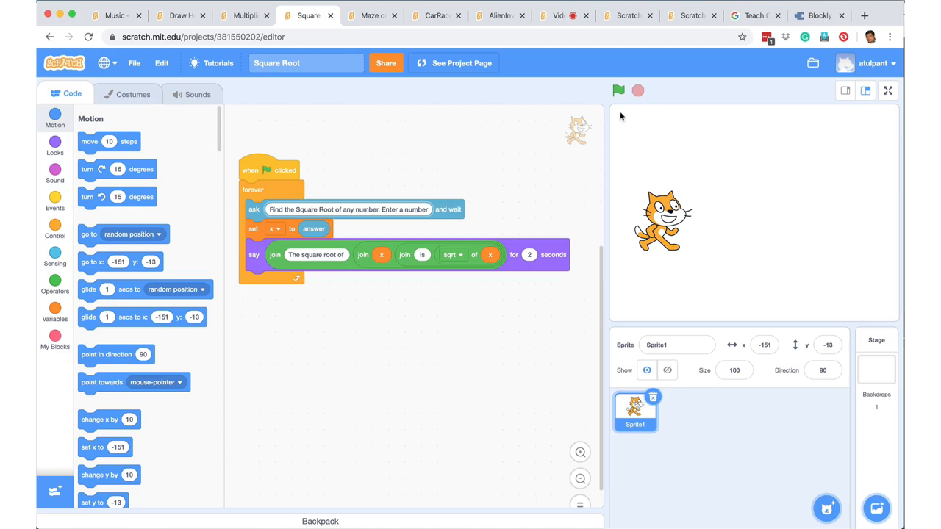
- Run the Square Root project and have the cat answer 16 and then 9
left_click(617, 89)
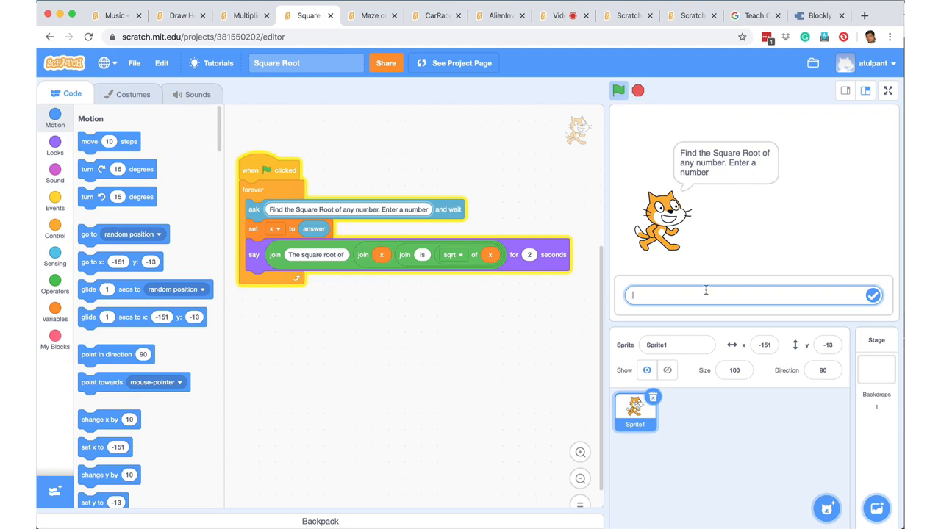
type("16")
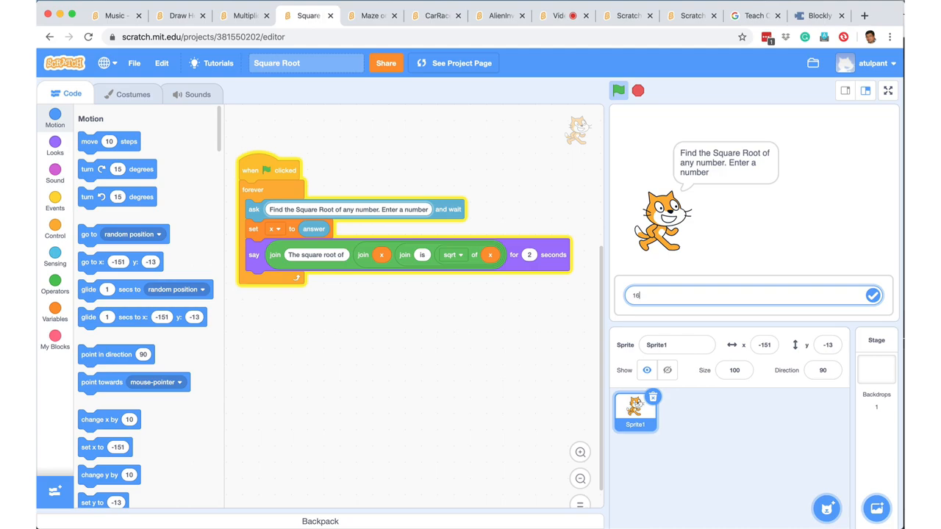
left_click(873, 294)
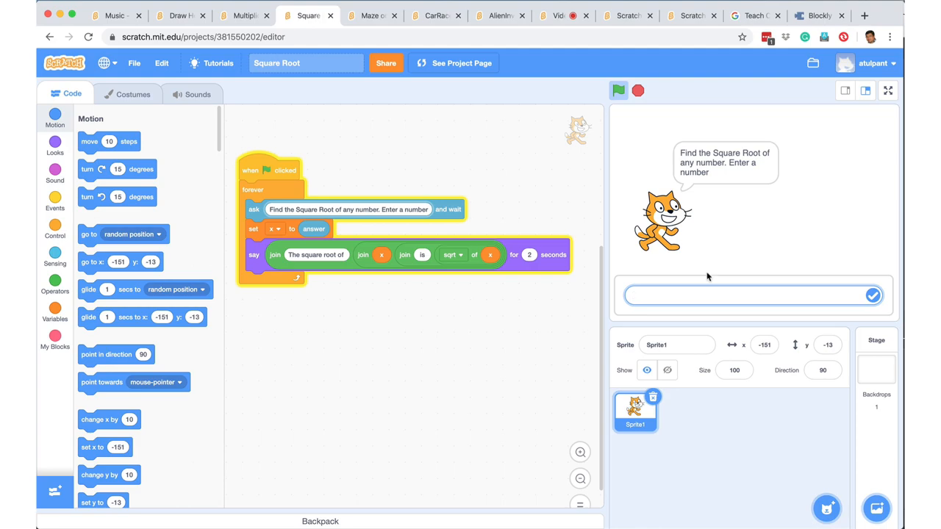
type("9")
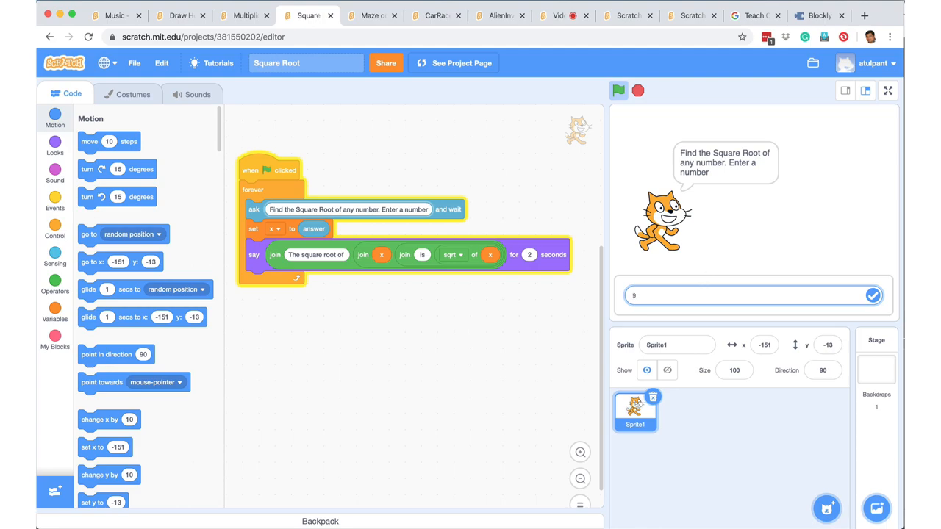
left_click(874, 294)
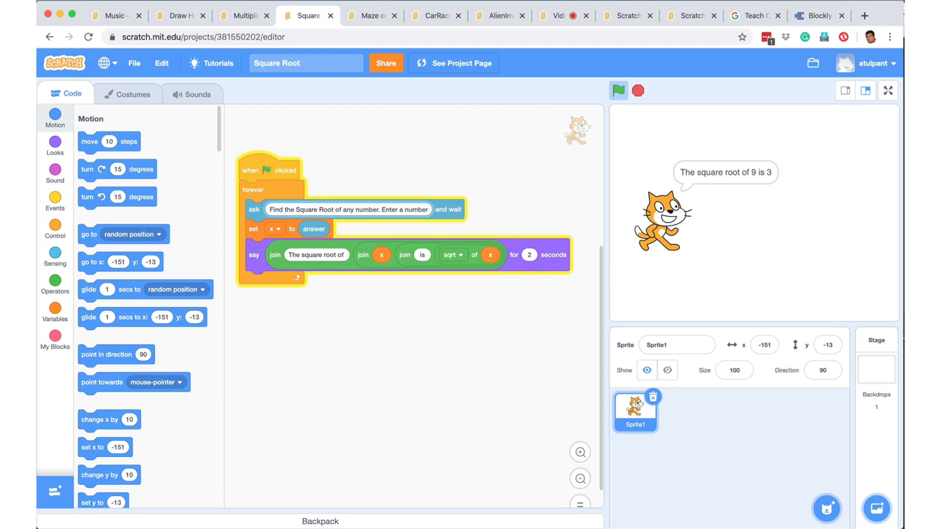
- Rerun the project for a larger number (about 136.985), then move on to the Maze project
left_click(618, 91)
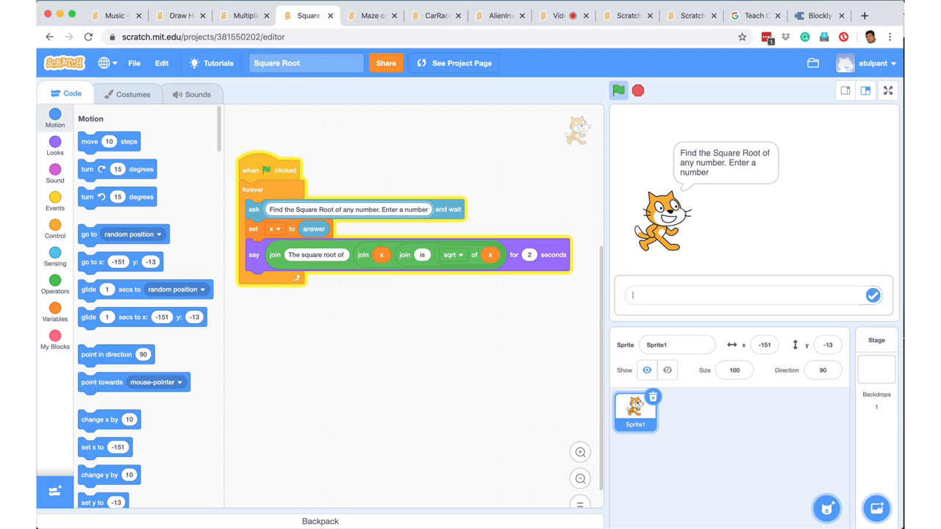
type("1")
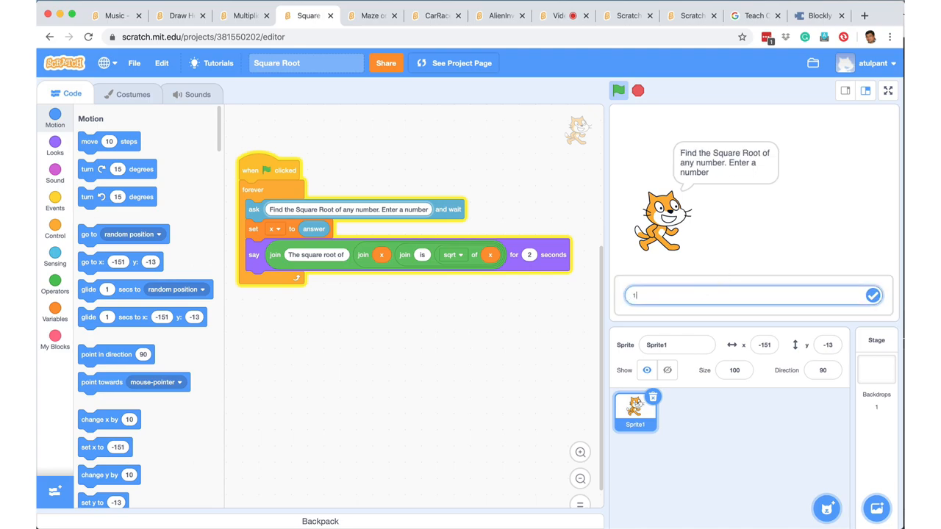
left_click(874, 294)
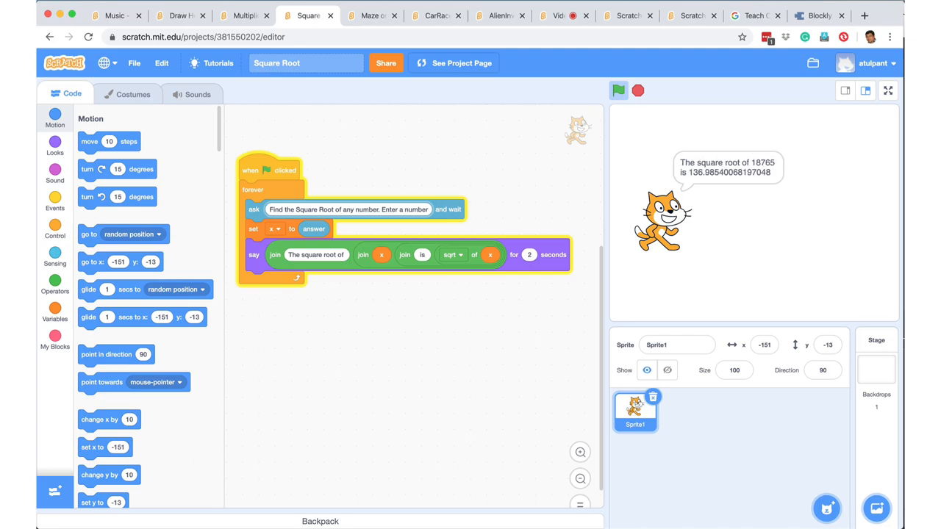
left_click(617, 91)
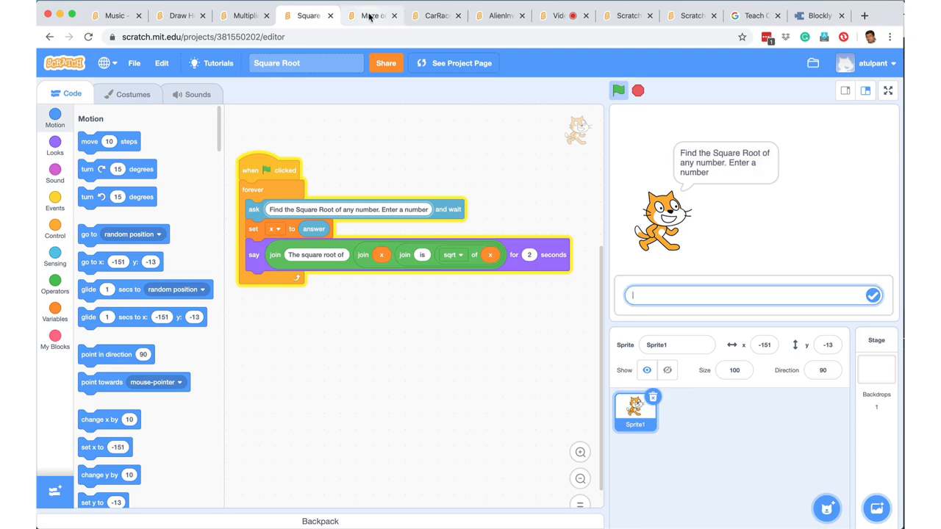
left_click(371, 15)
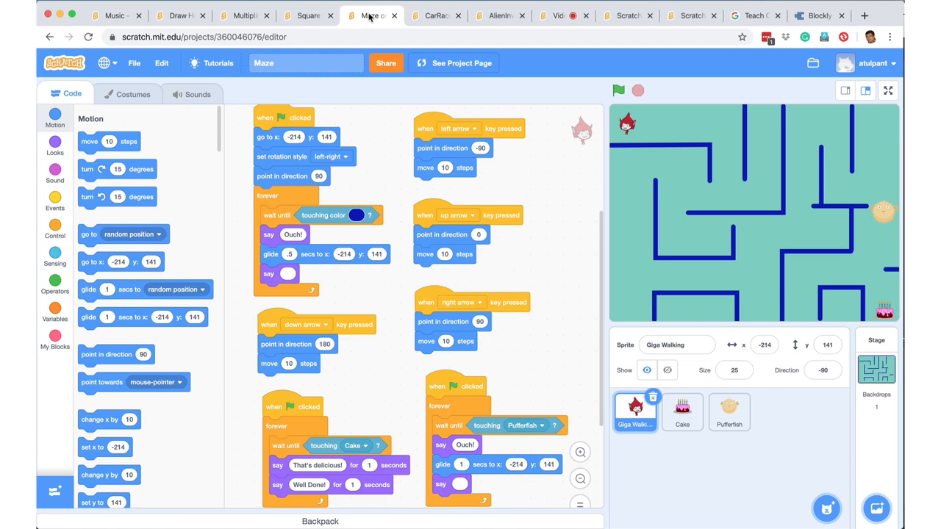
mouse_move(524, 70)
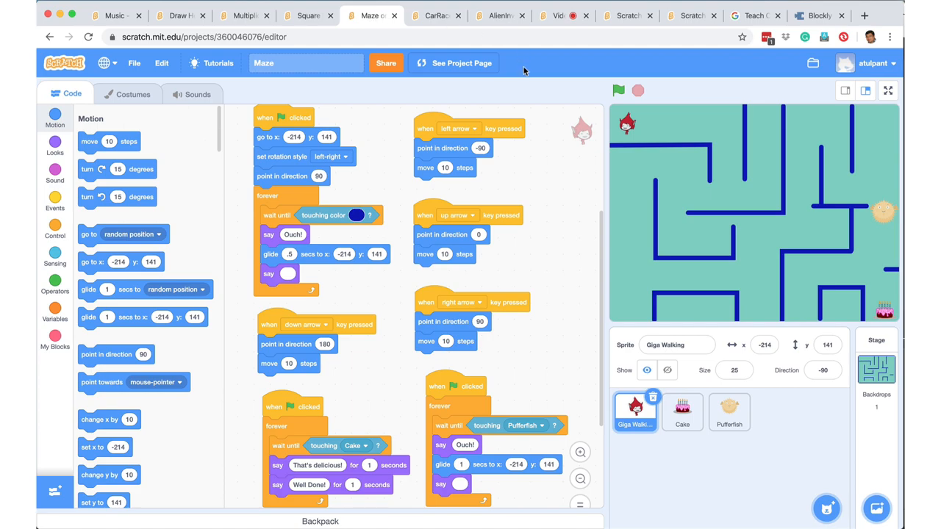
- Play the Maze game until the character says Ouch on a wall, then move to CarRace
left_click(618, 90)
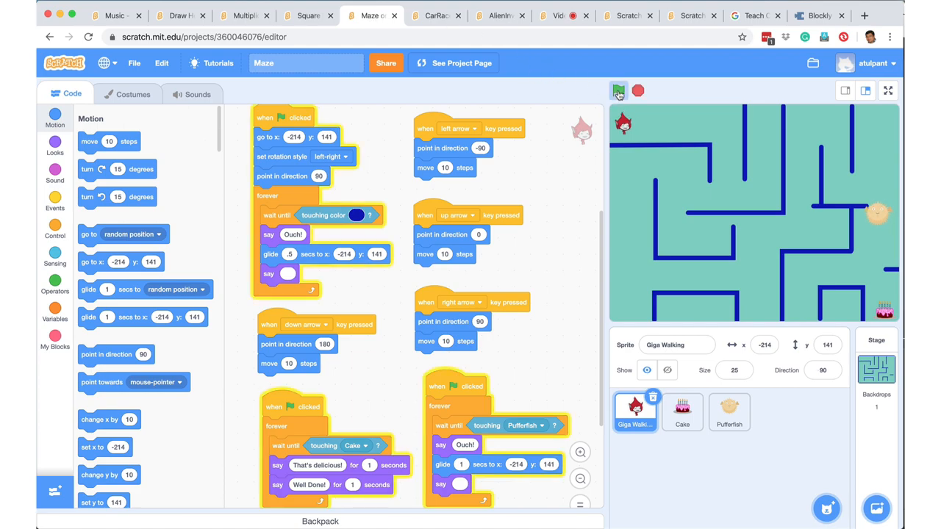
left_click(618, 91)
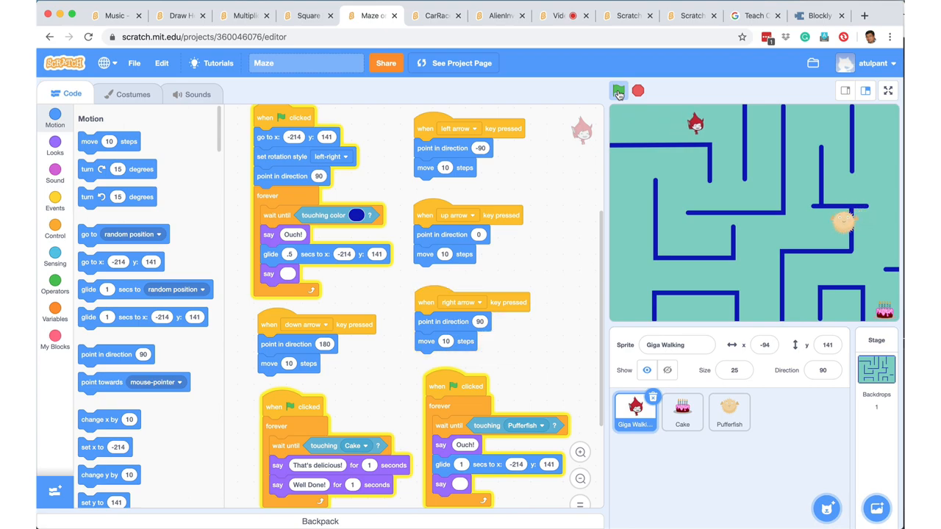
left_click(618, 91)
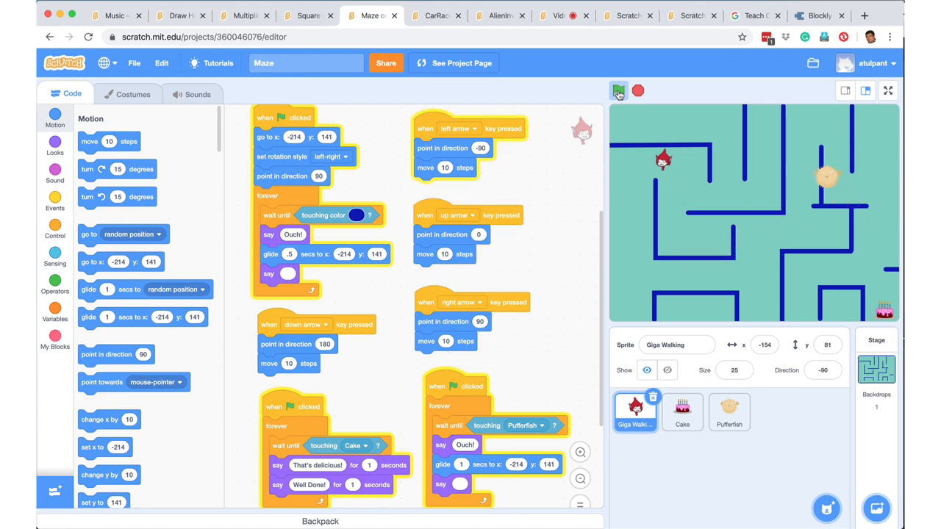
left_click(618, 91)
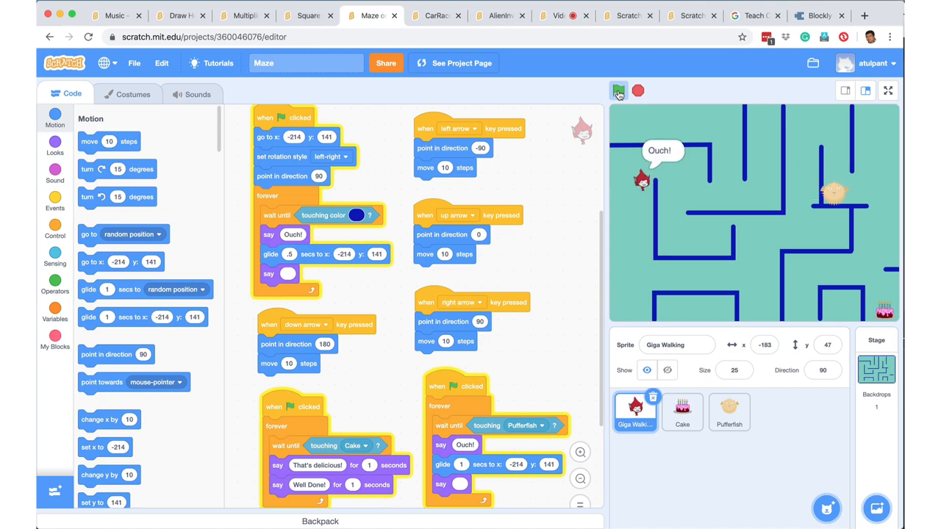
left_click(618, 91)
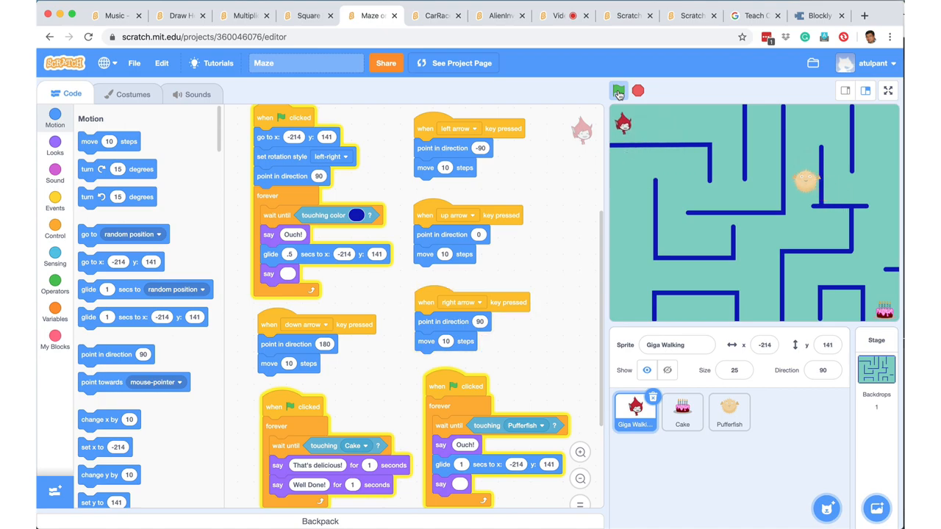
left_click(432, 15)
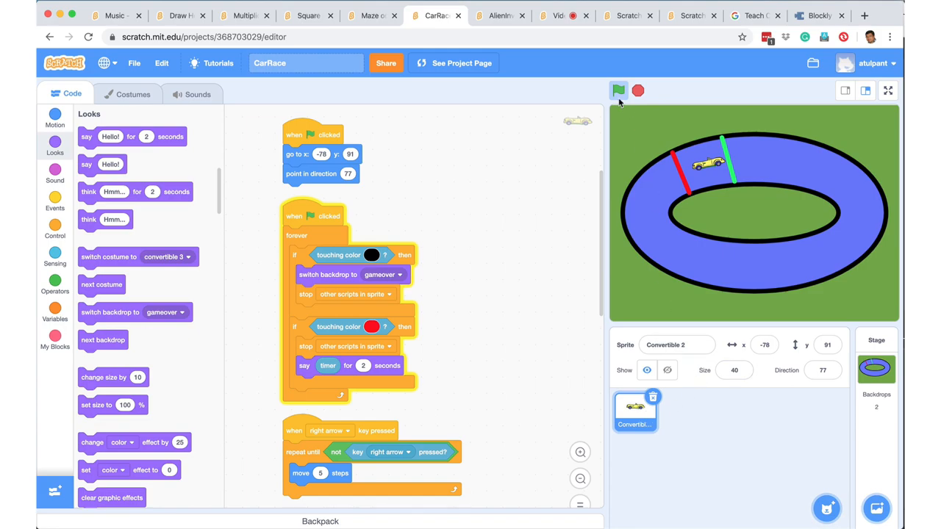
- Drive in CarRace until GAME OVER, then move to the AlienInvasion project
left_click(618, 90)
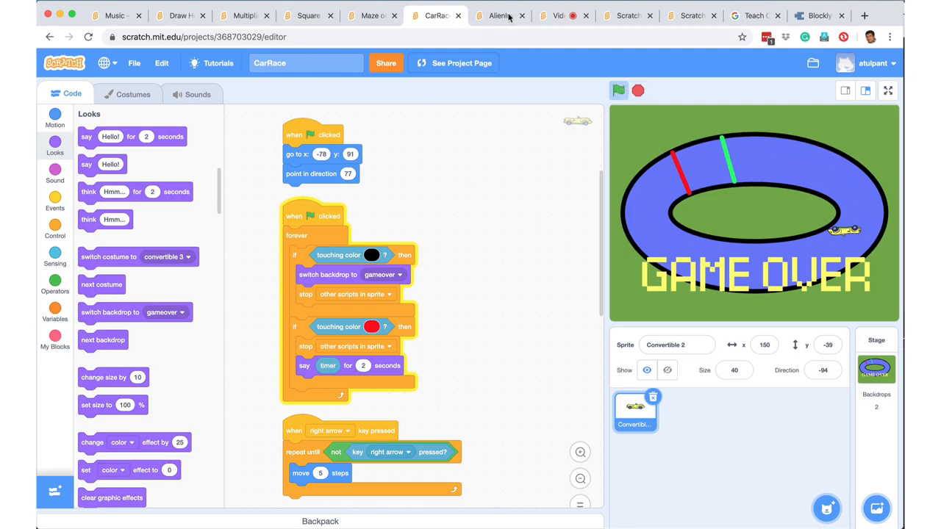
left_click(499, 15)
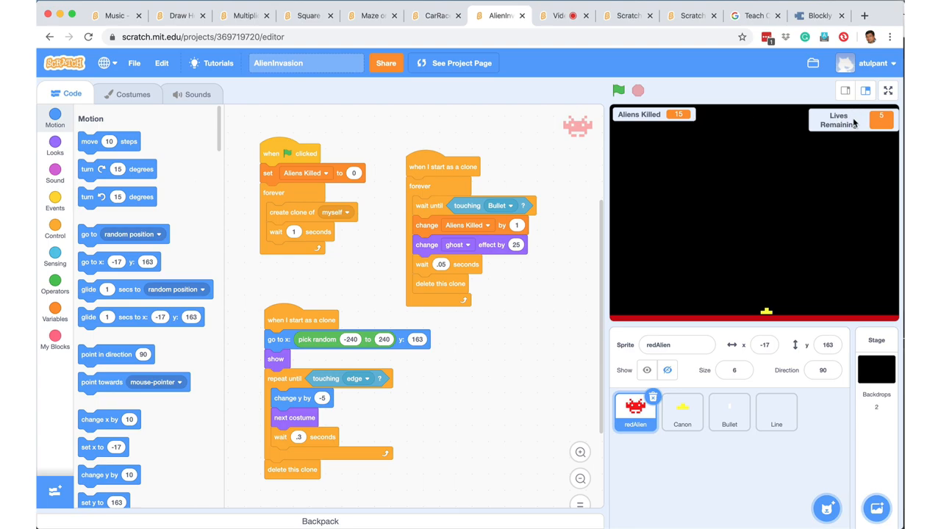
- Play the alien shooter to Game Over, then move to the VideoSensing project
left_click(618, 90)
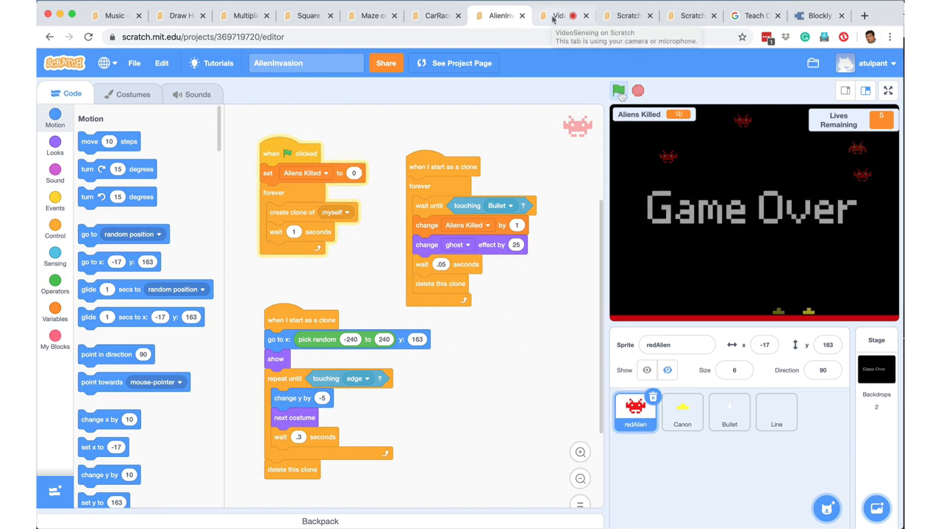
left_click(562, 15)
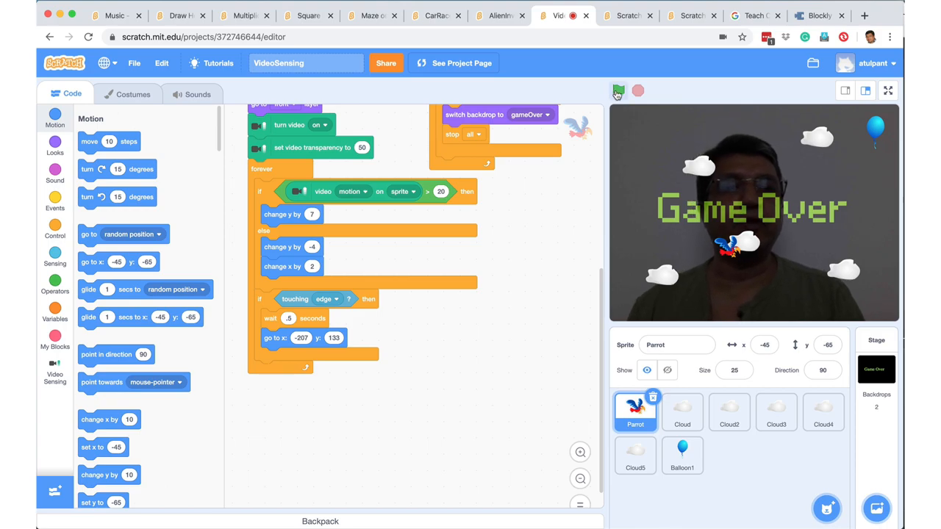
- Play the webcam parrot-and-balloon game, then go to the Scratch home page
left_click(618, 91)
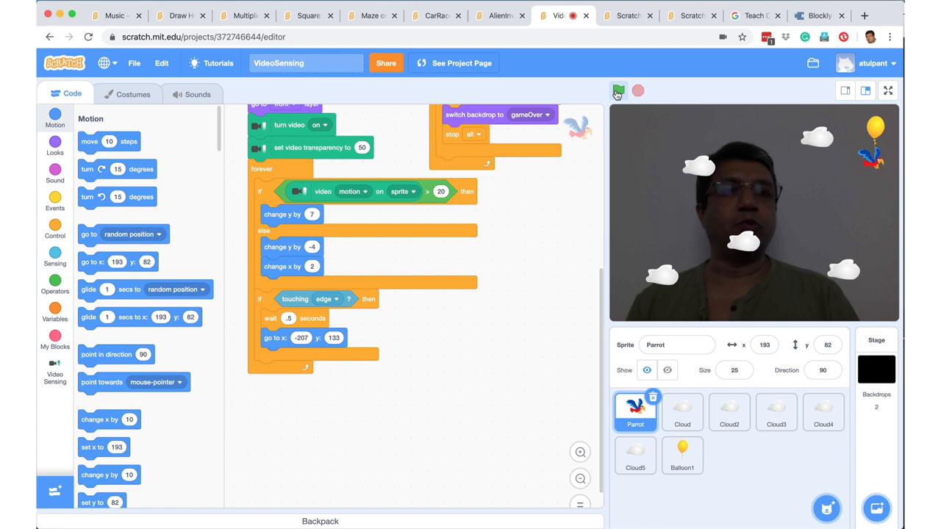
left_click(626, 15)
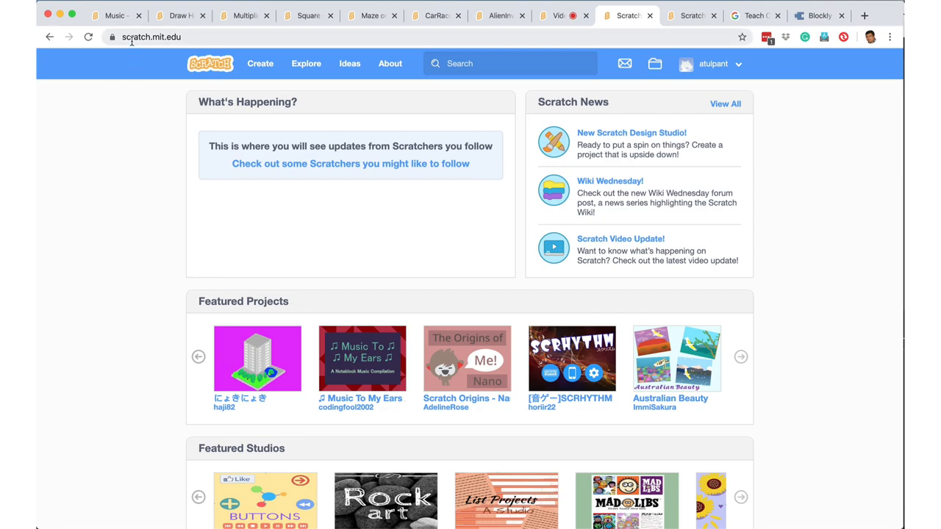
mouse_move(140, 37)
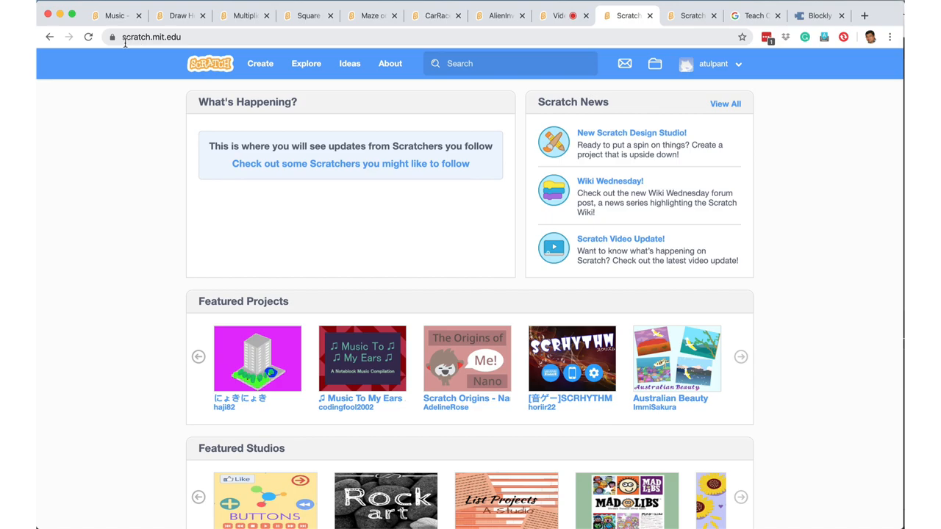
mouse_move(174, 47)
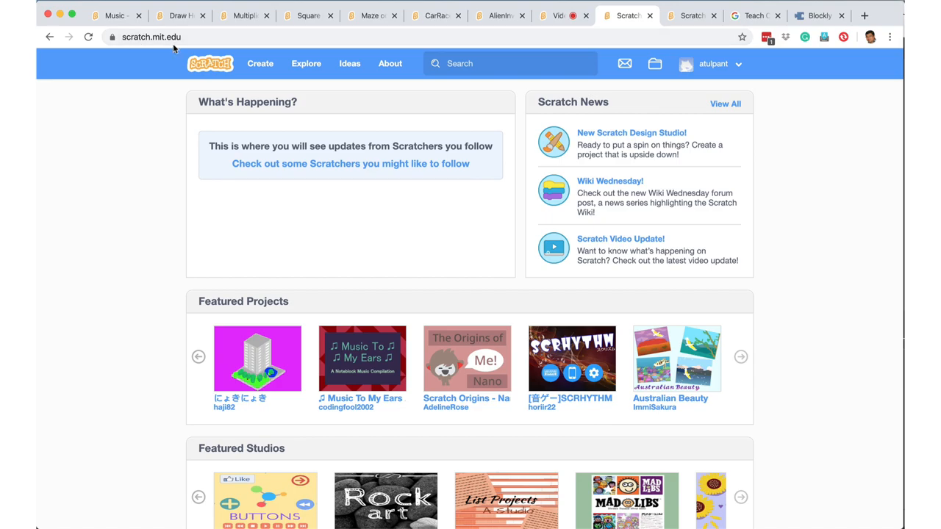
left_click(261, 63)
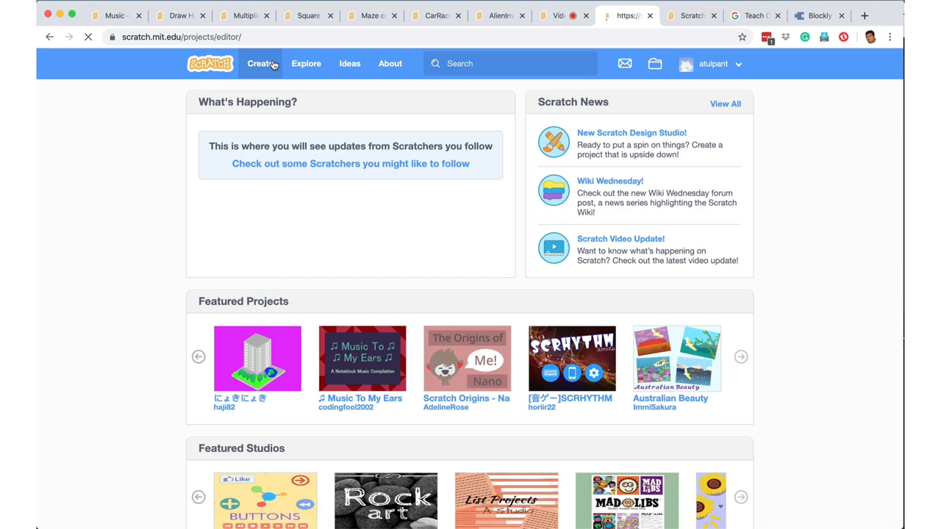
left_click(262, 63)
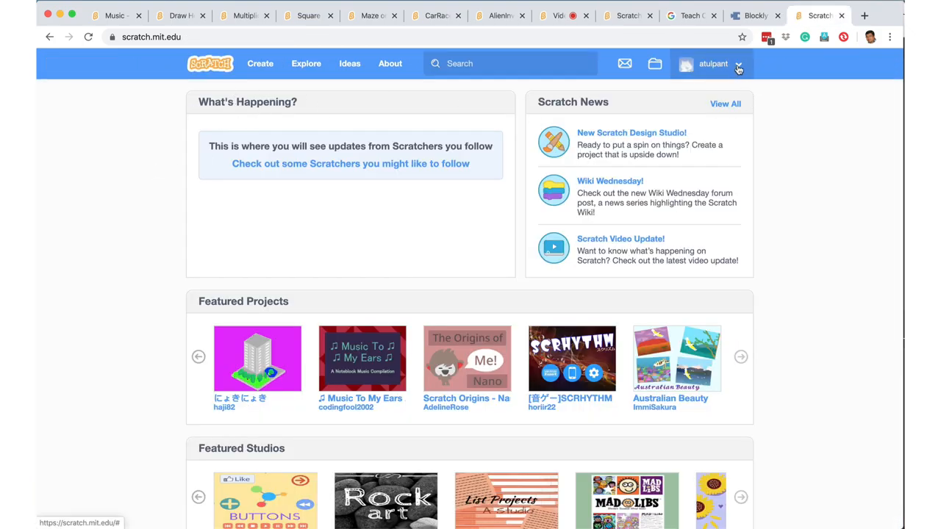
left_click(714, 64)
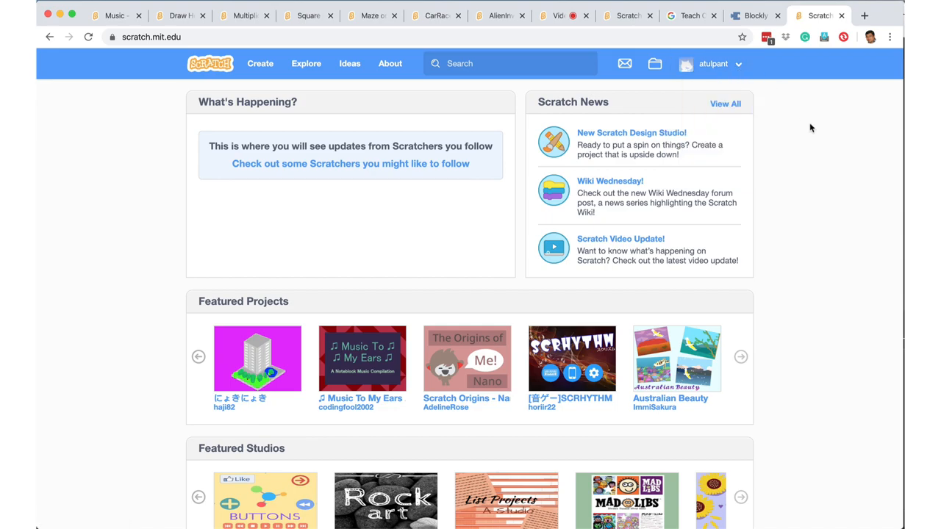
mouse_move(627, 15)
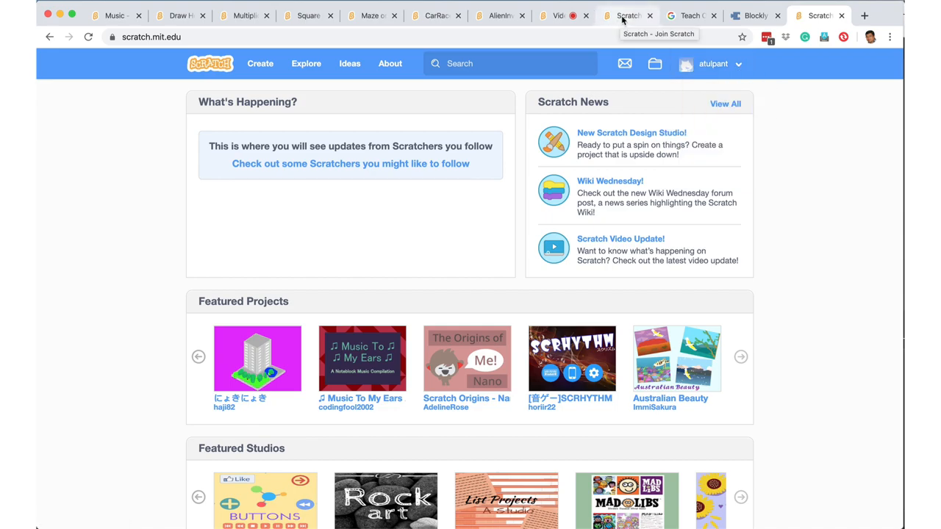
left_click(626, 15)
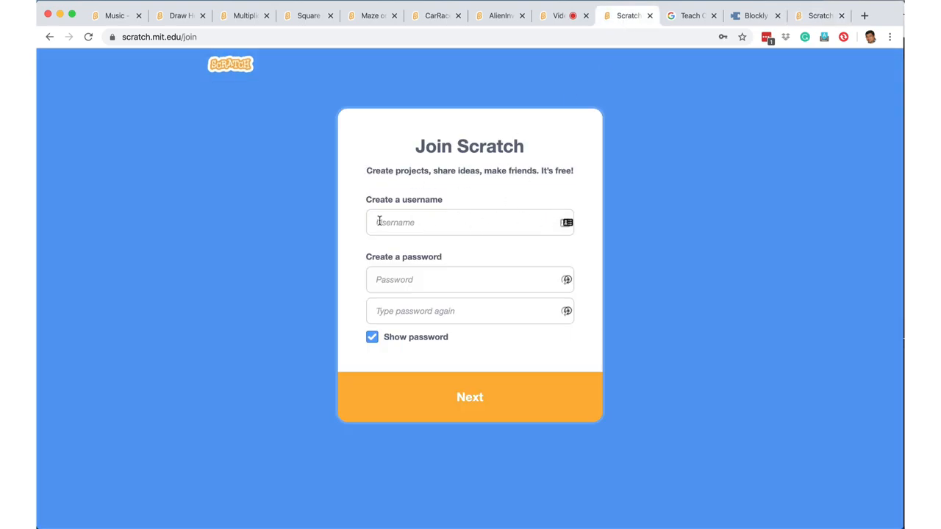
mouse_move(412, 403)
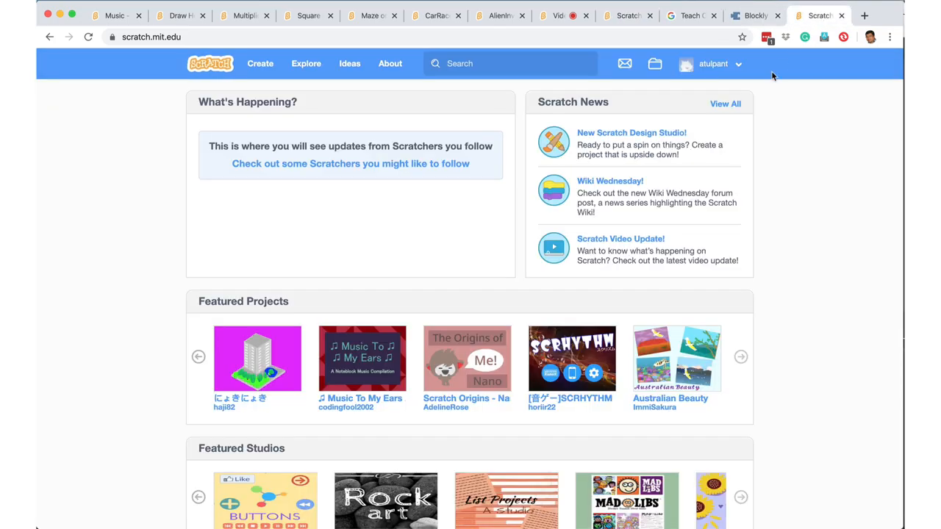
left_click(688, 121)
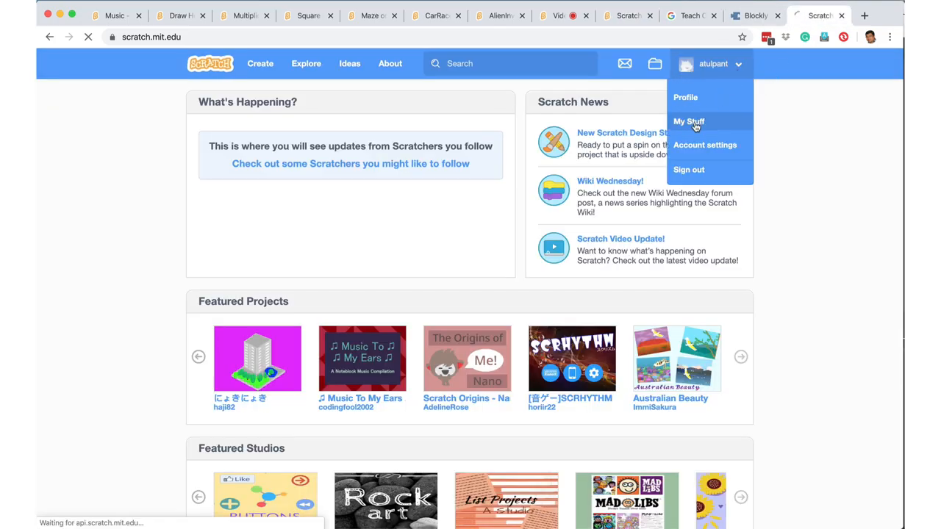
- Remix the High Seas Starter Project so its copy opens in the Scratch editor
left_click(688, 120)
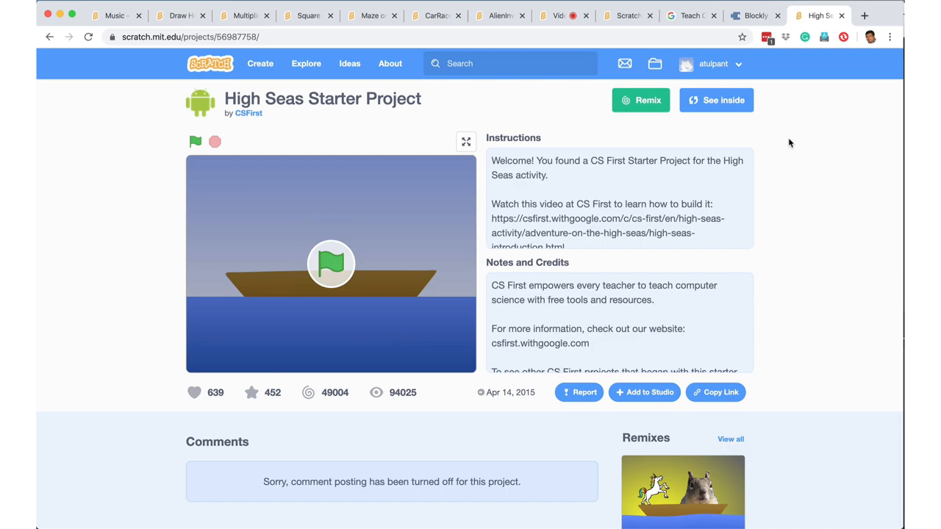
mouse_move(648, 137)
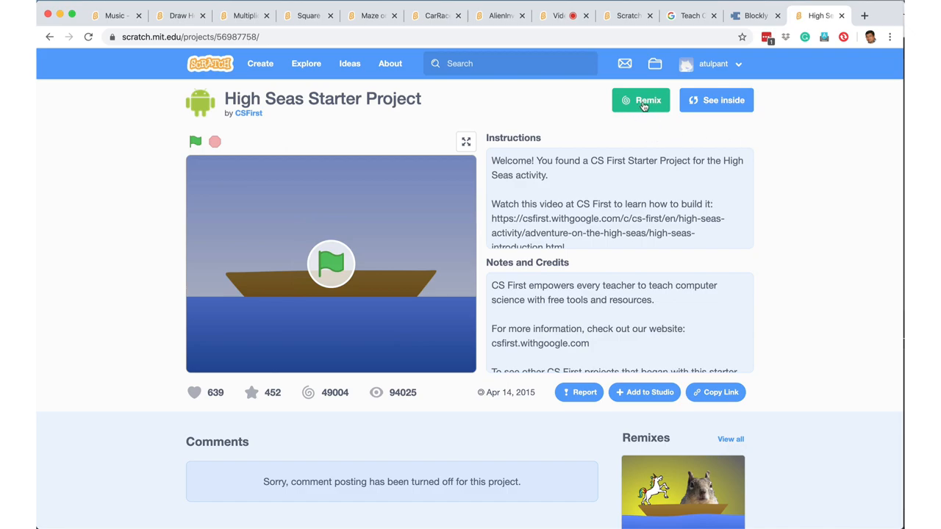
mouse_move(287, 115)
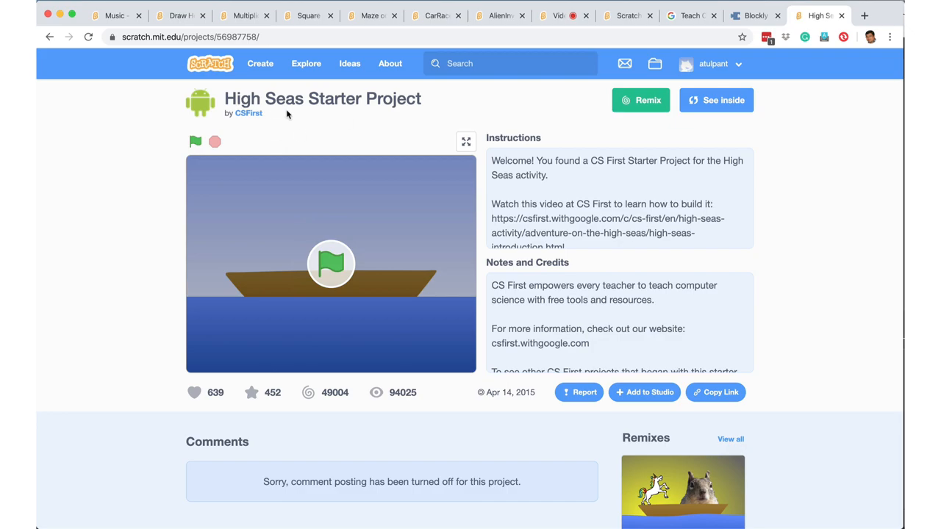
mouse_move(640, 100)
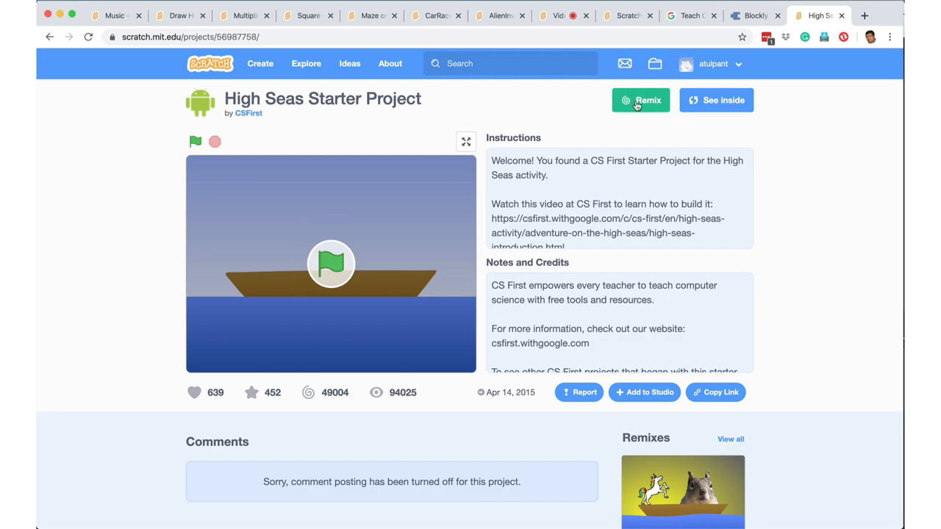
left_click(640, 100)
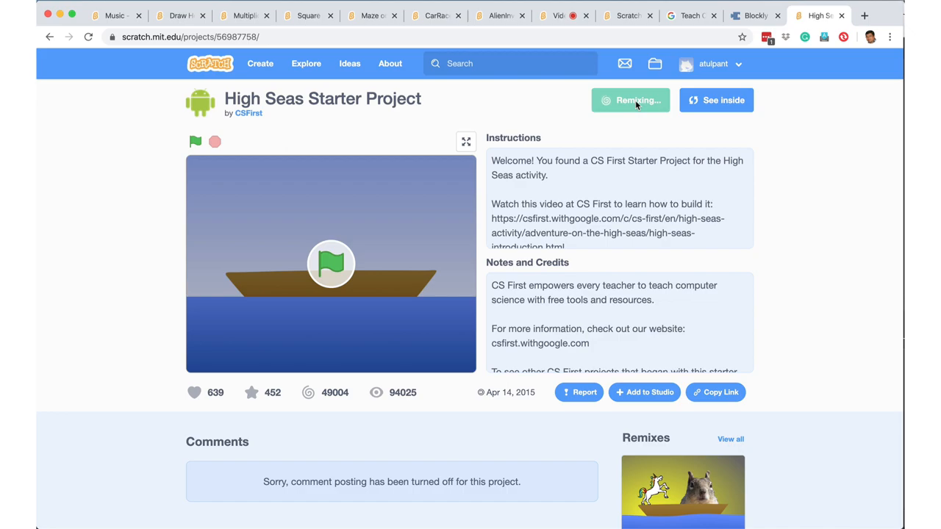
left_click(630, 100)
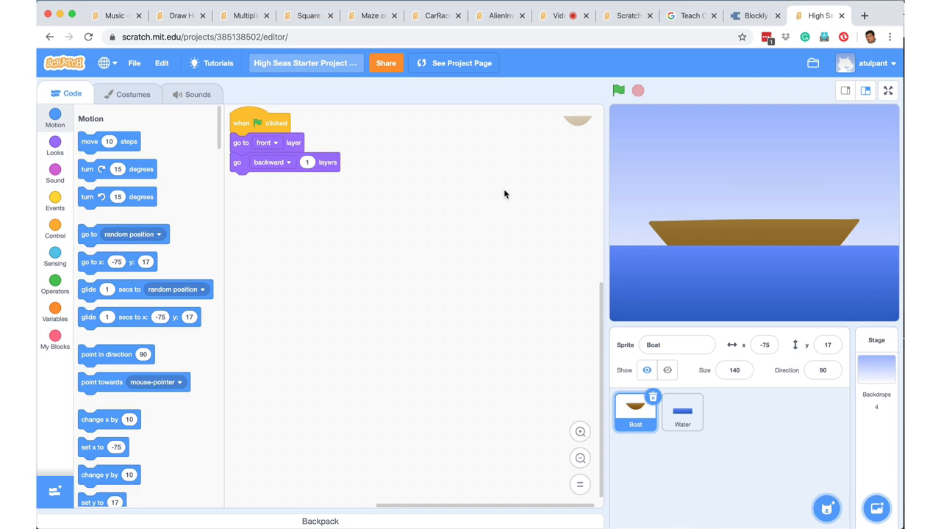
- Switch from the remixed project to the CS First for Education home page
left_click(690, 15)
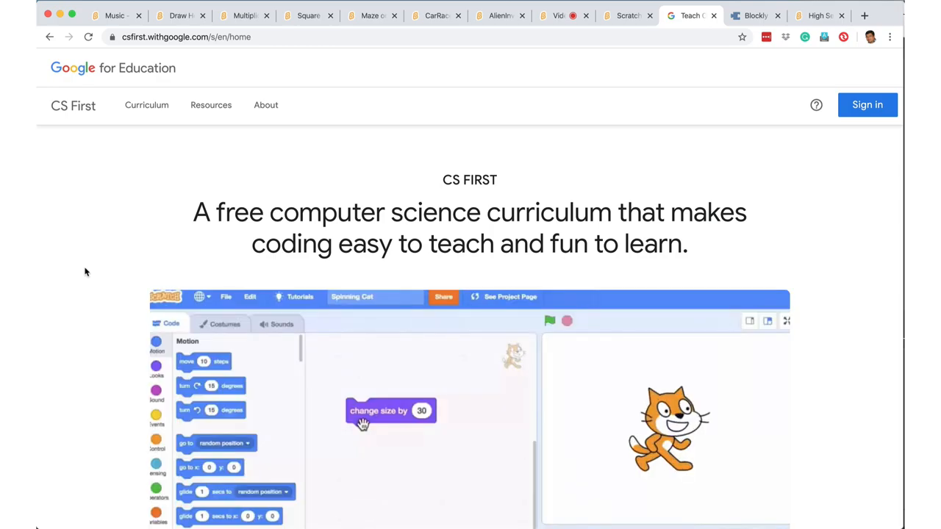
- Look over the CS First home page sections and go to its Curriculum page
scroll("down", 3)
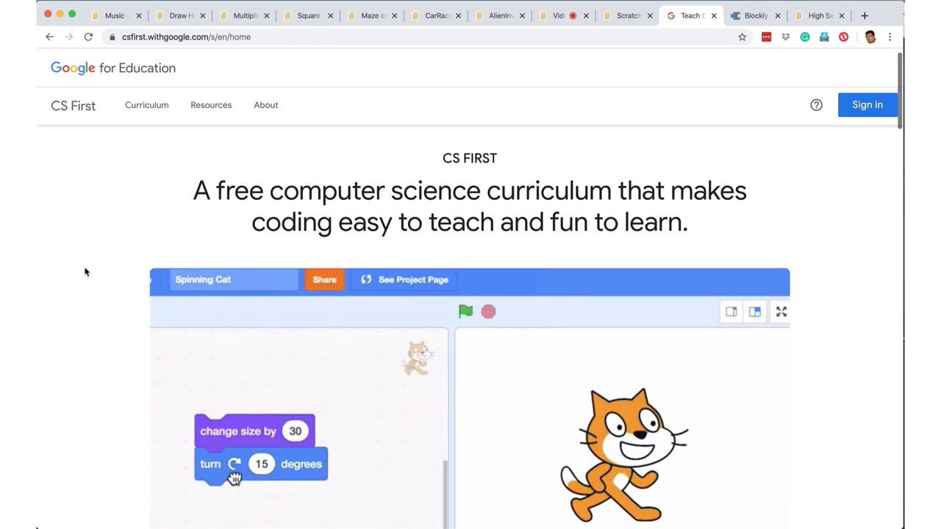
scroll("down", 3)
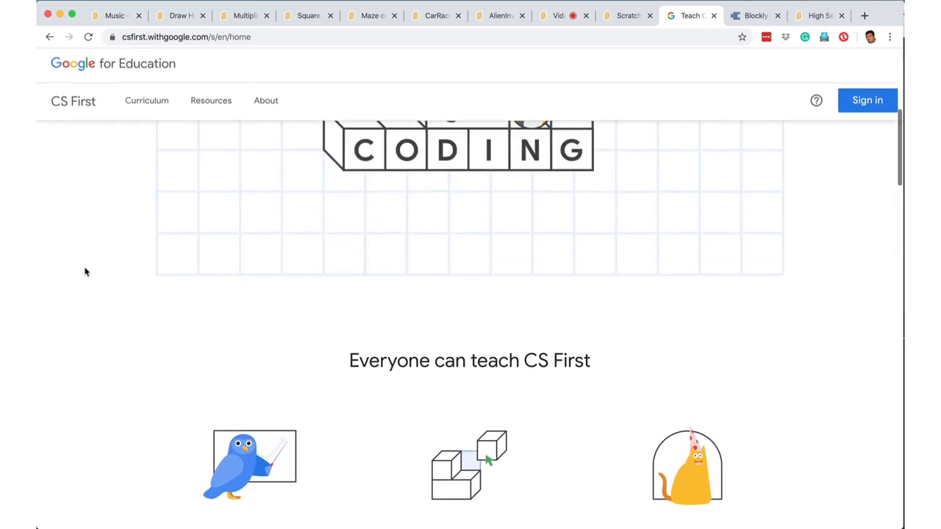
left_click(147, 100)
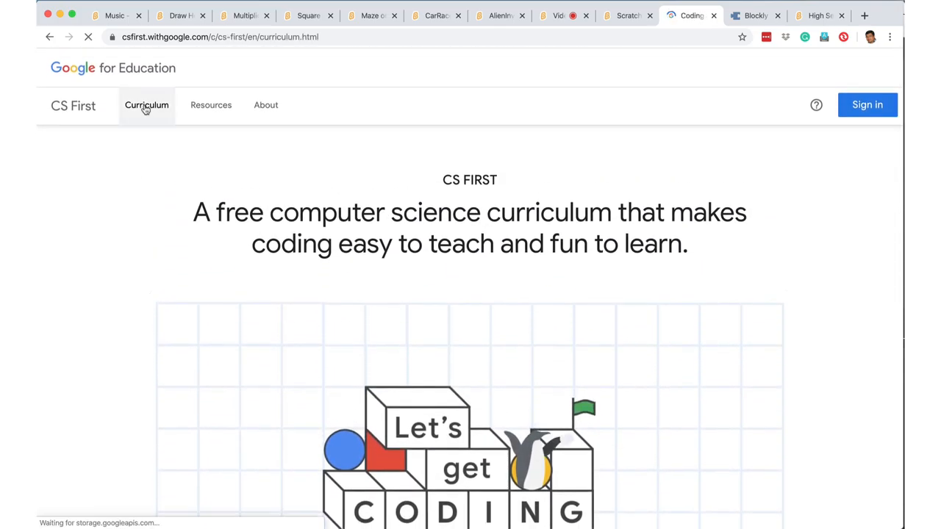
- Browse the One-Hour and Hour of Code activities and choose Adventure on the High Seas
left_click(147, 106)
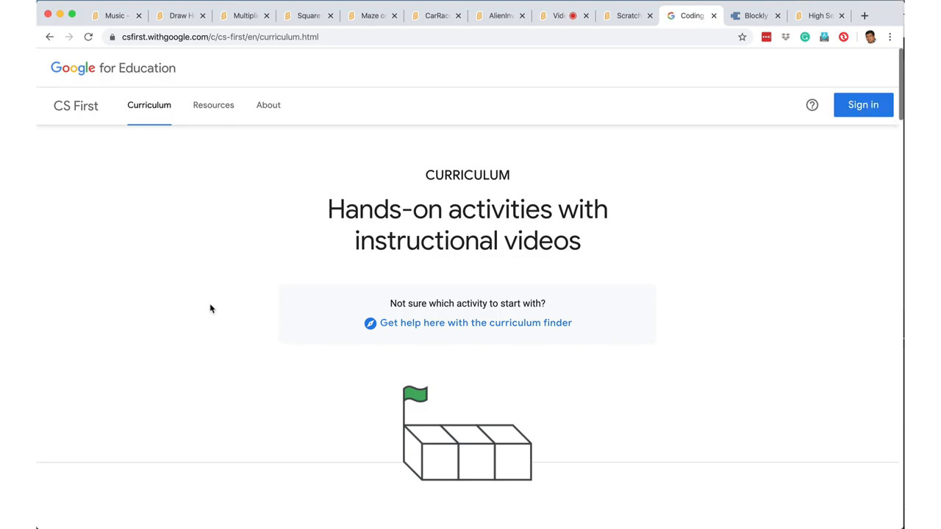
scroll("down", 3)
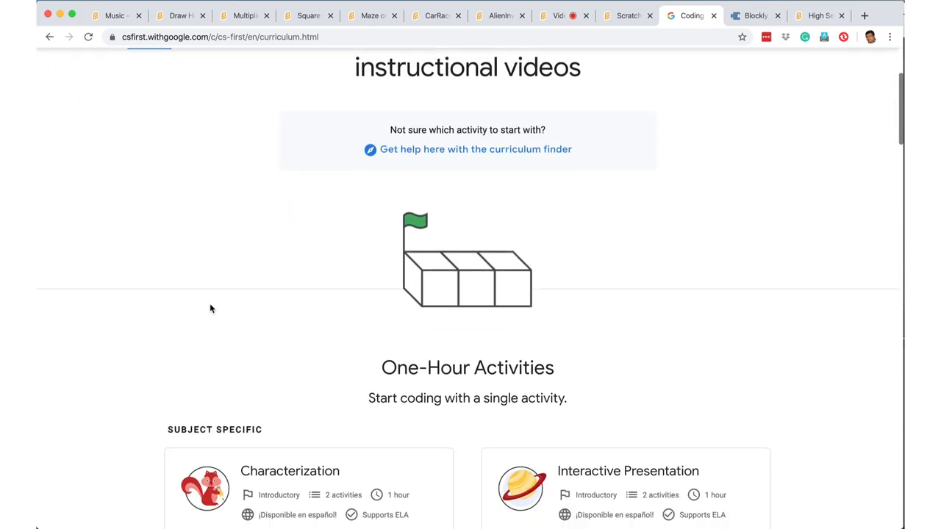
scroll("down", 3)
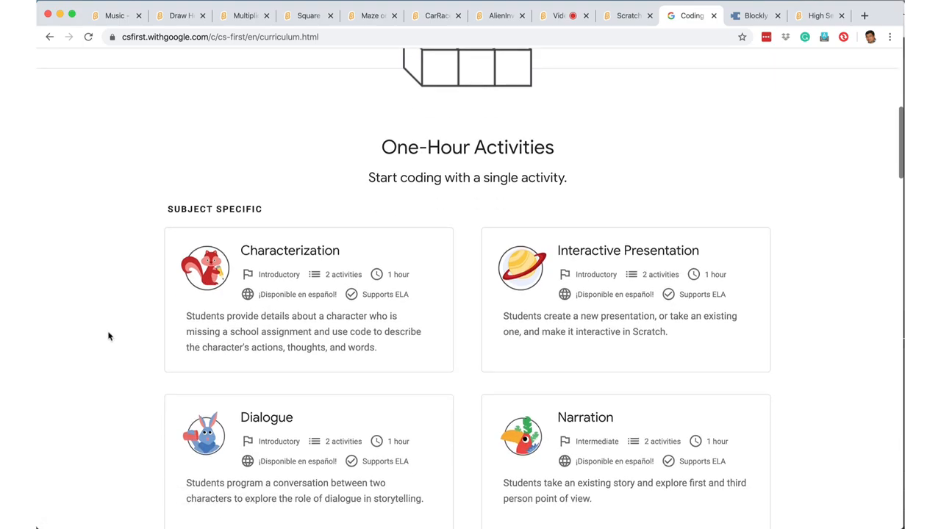
mouse_move(453, 170)
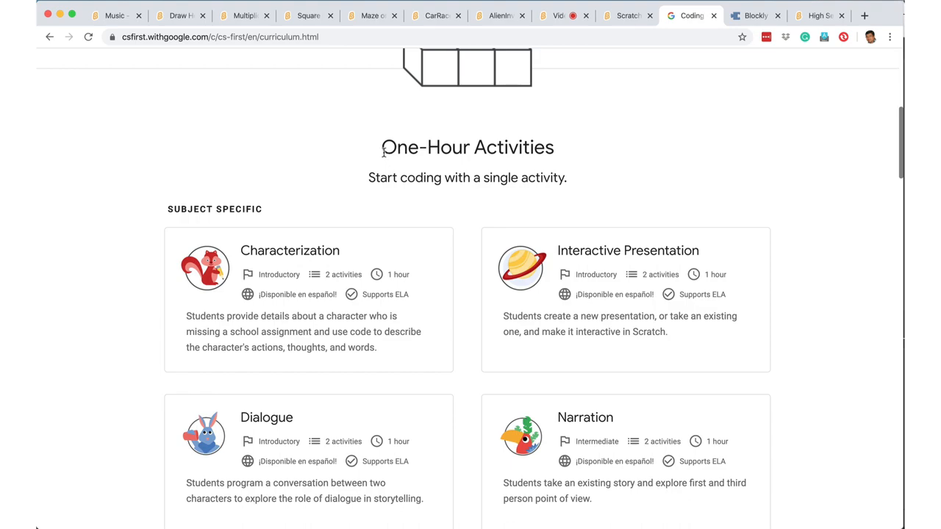
scroll("down", 3)
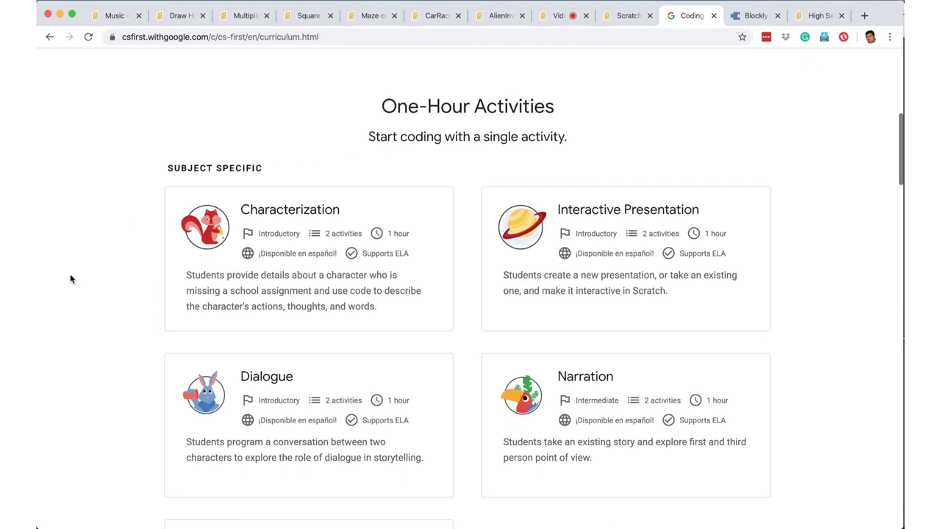
mouse_move(281, 280)
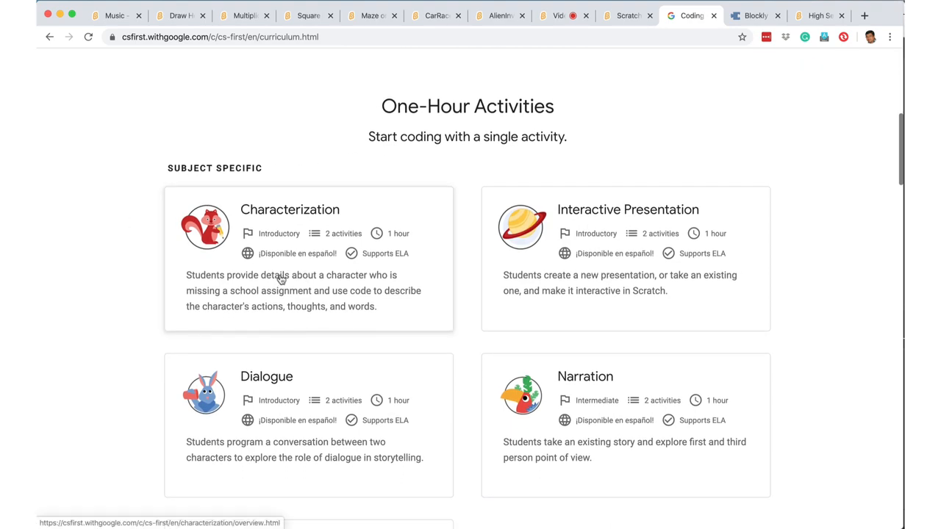
mouse_move(646, 287)
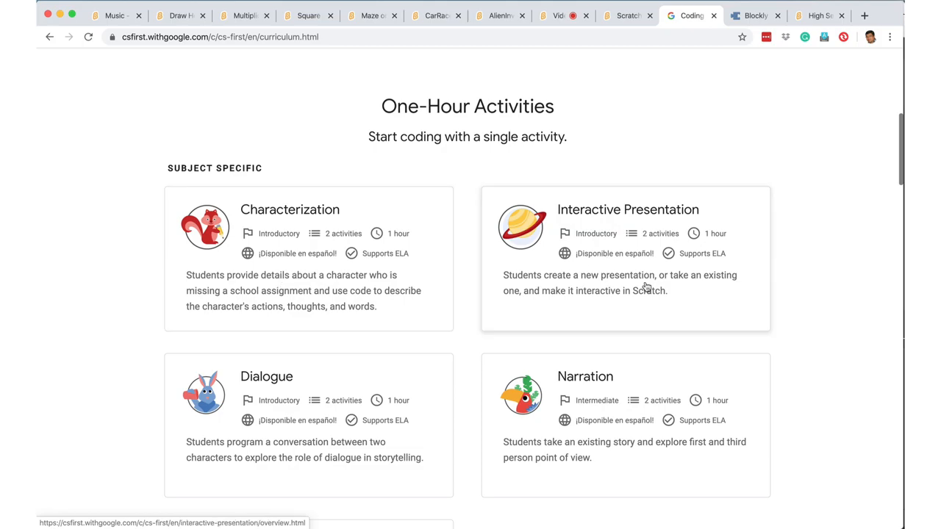
mouse_move(609, 427)
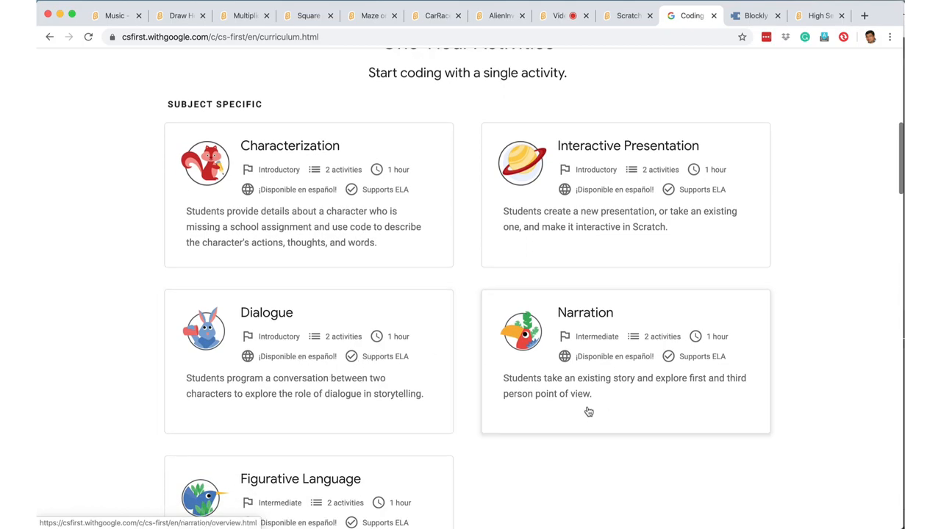
scroll("down", 3)
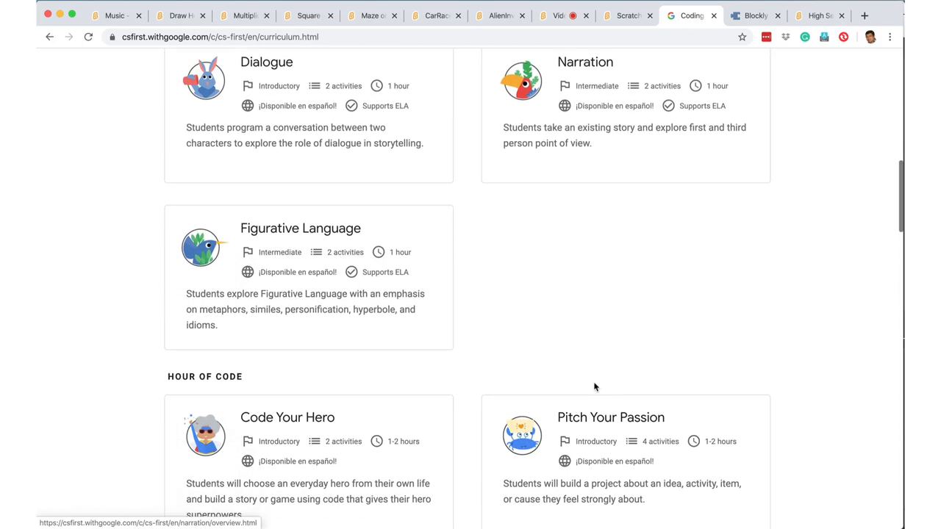
scroll("down", 3)
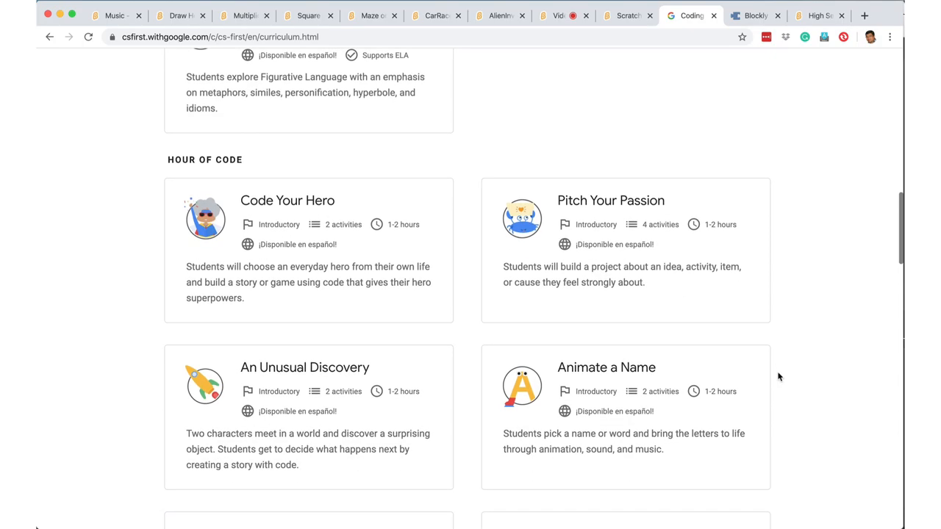
mouse_move(592, 386)
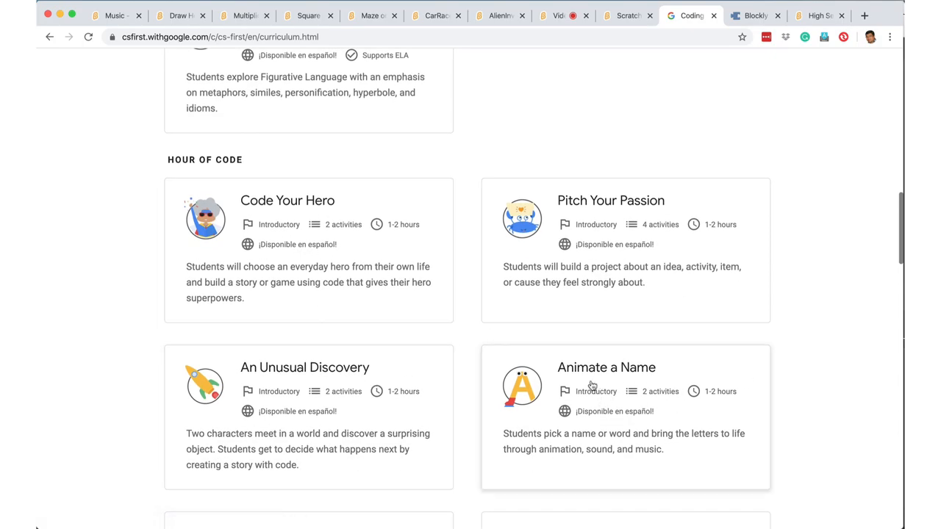
scroll("down", 3)
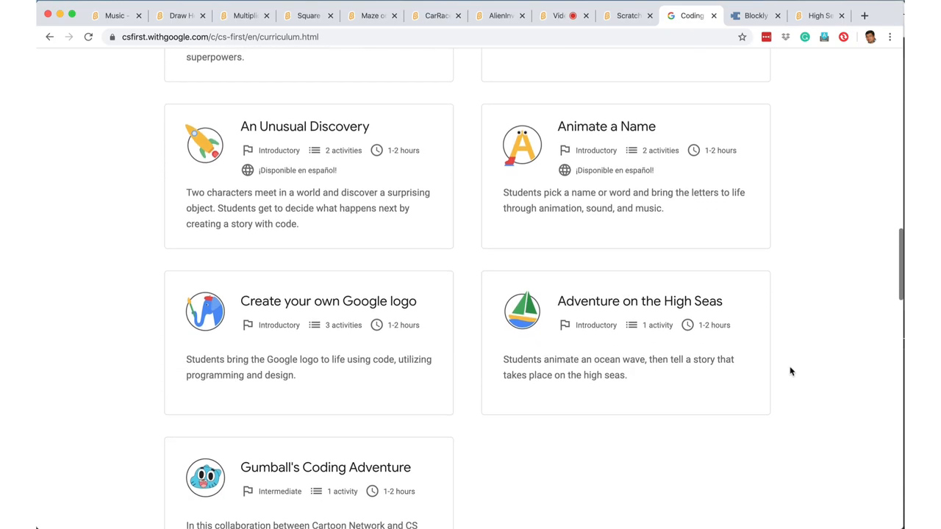
scroll("down", 3)
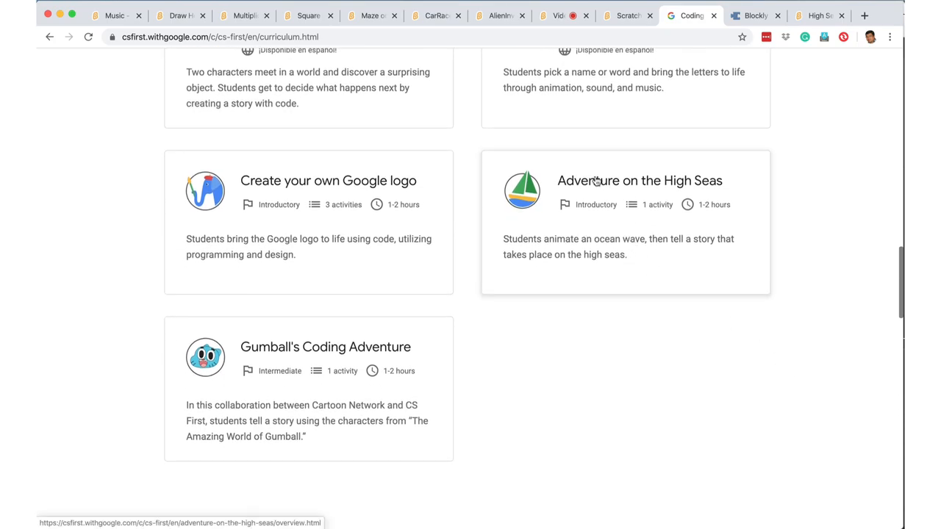
left_click(640, 179)
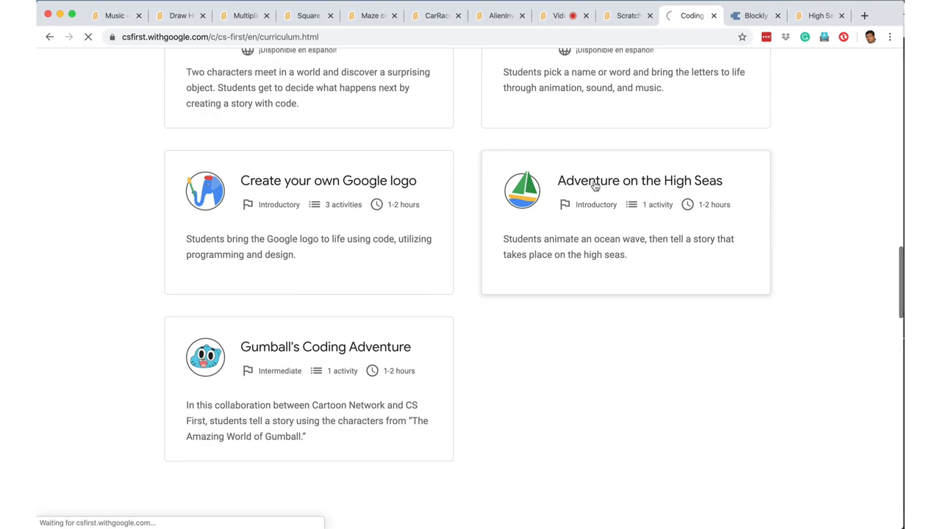
left_click(638, 181)
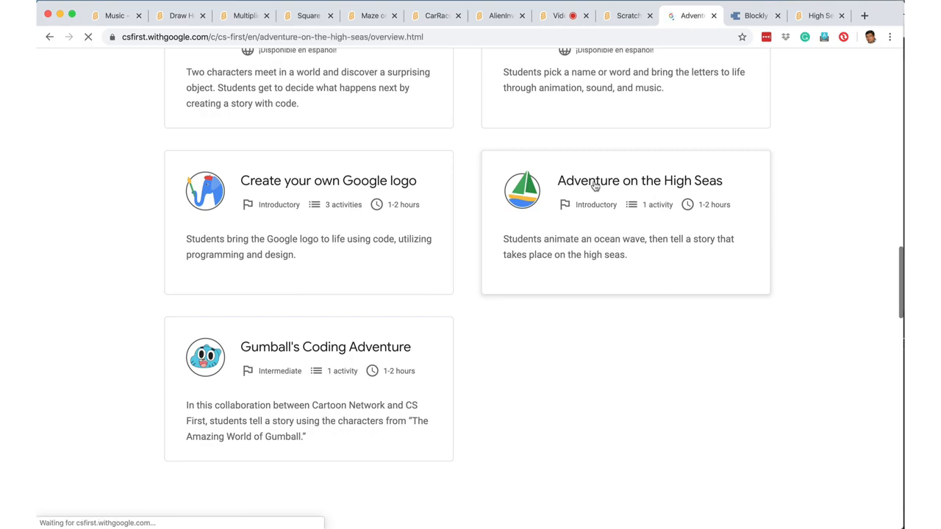
- View the Adventure on the High Seas overview down to its nine-step activity list
left_click(639, 181)
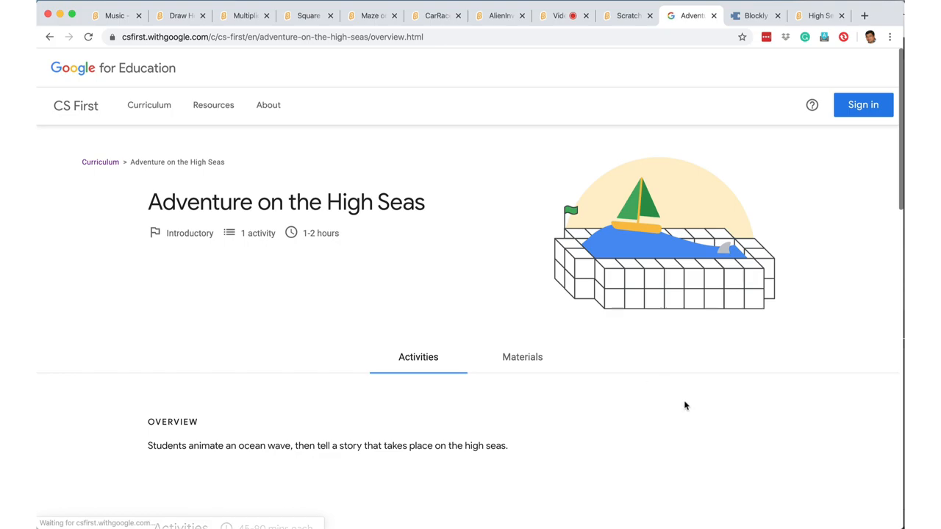
scroll("down", 3)
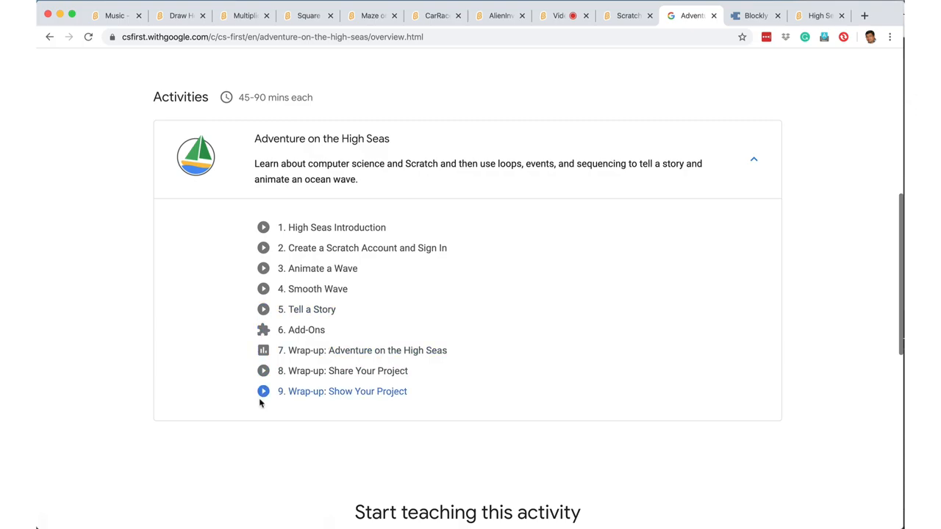
mouse_move(259, 150)
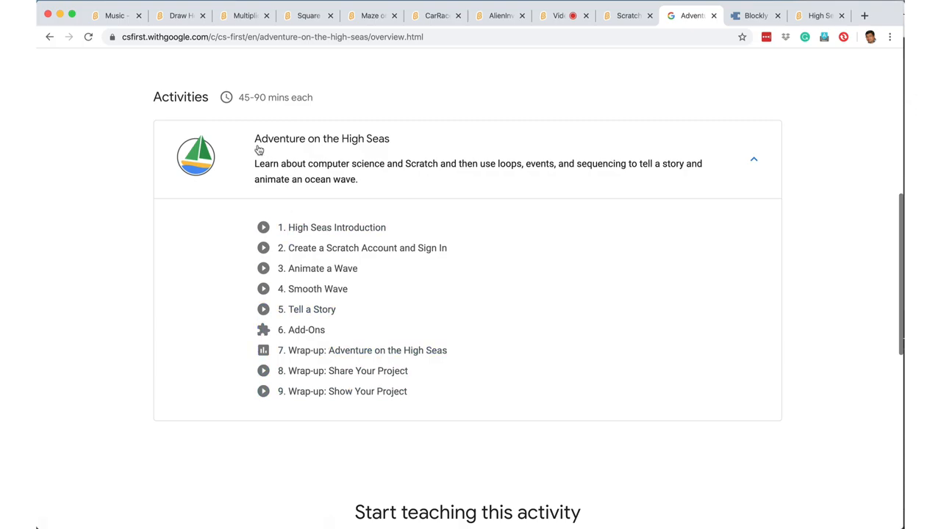
mouse_move(403, 152)
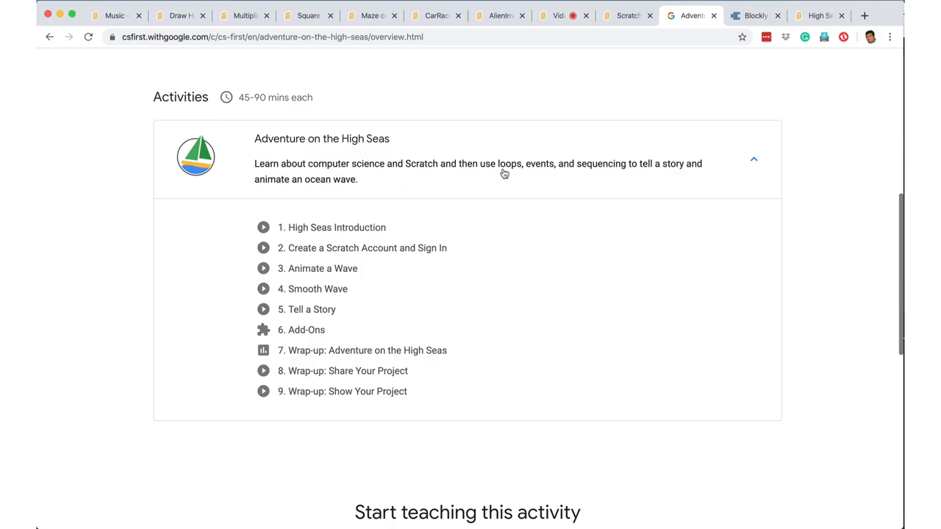
mouse_move(604, 179)
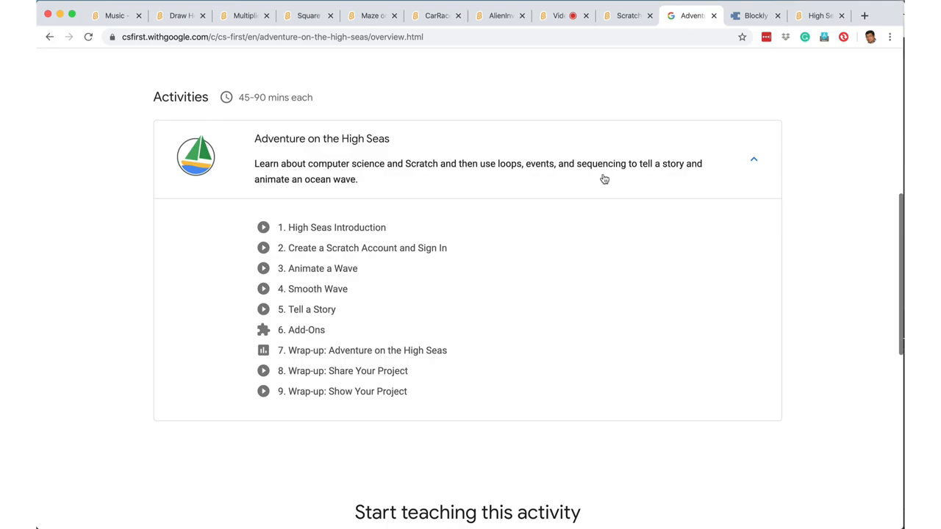
mouse_move(632, 185)
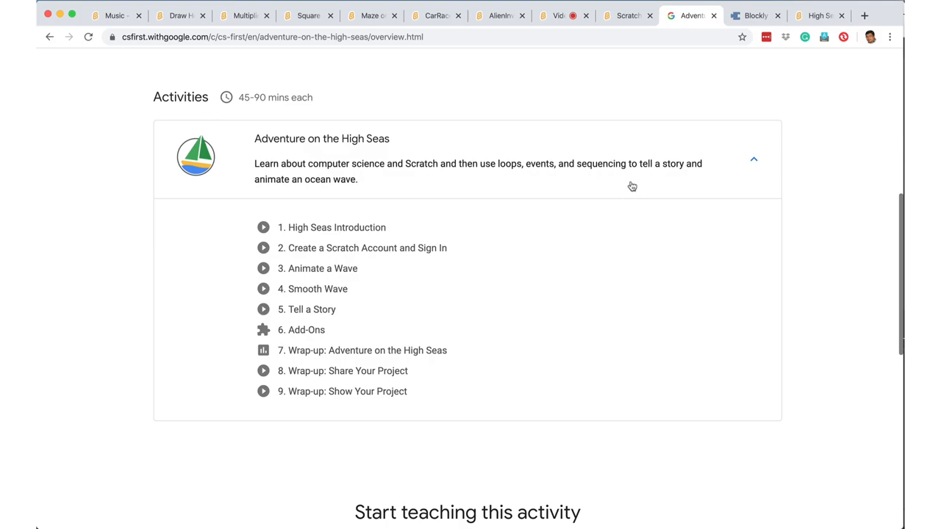
mouse_move(447, 189)
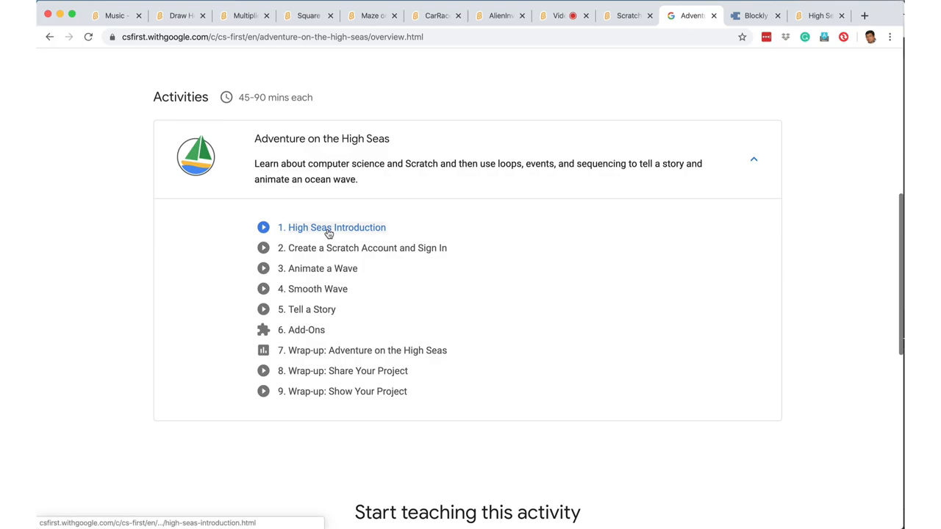
- Play the High Seas Introduction video, expand its transcript and view the Slow/Normal/Fast speed options
left_click(333, 226)
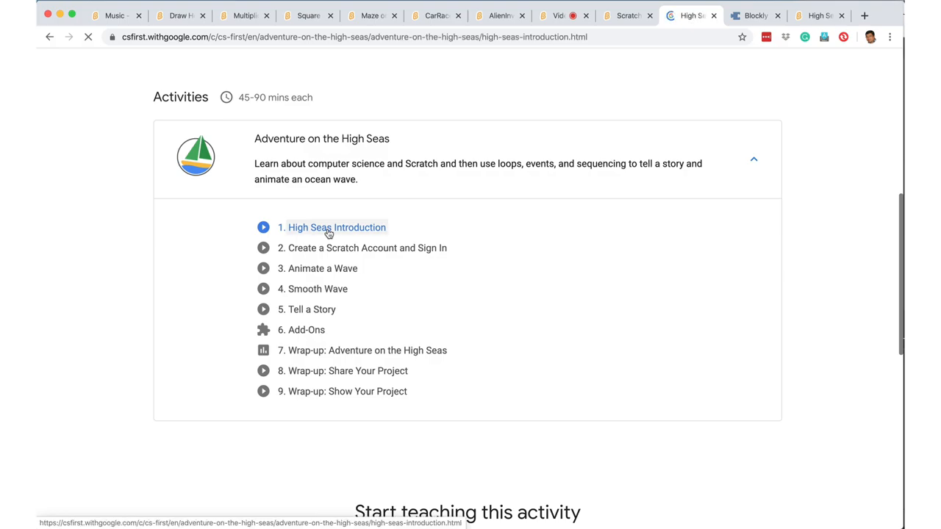
left_click(333, 226)
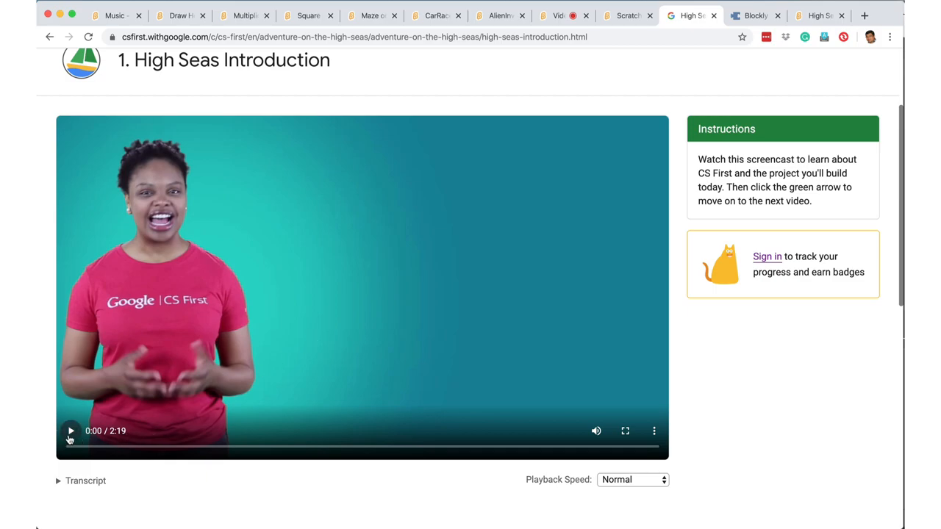
left_click(71, 430)
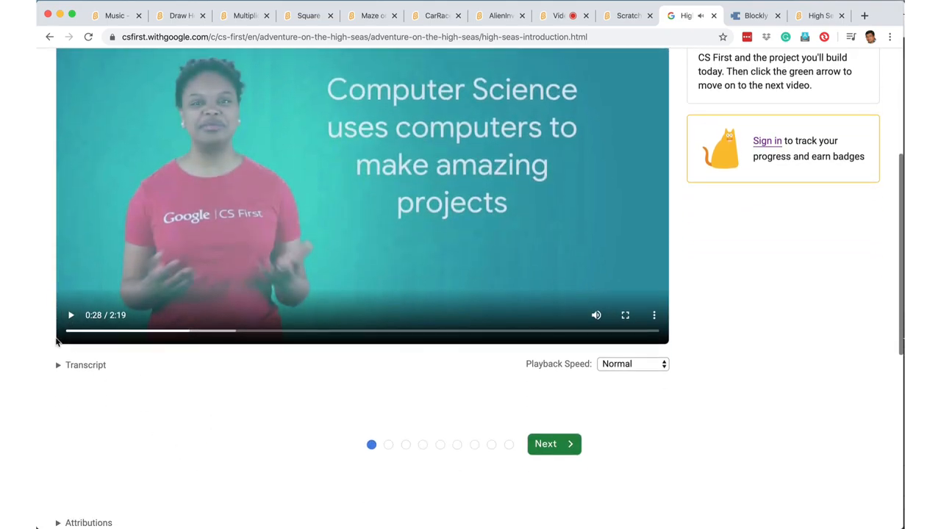
left_click(80, 365)
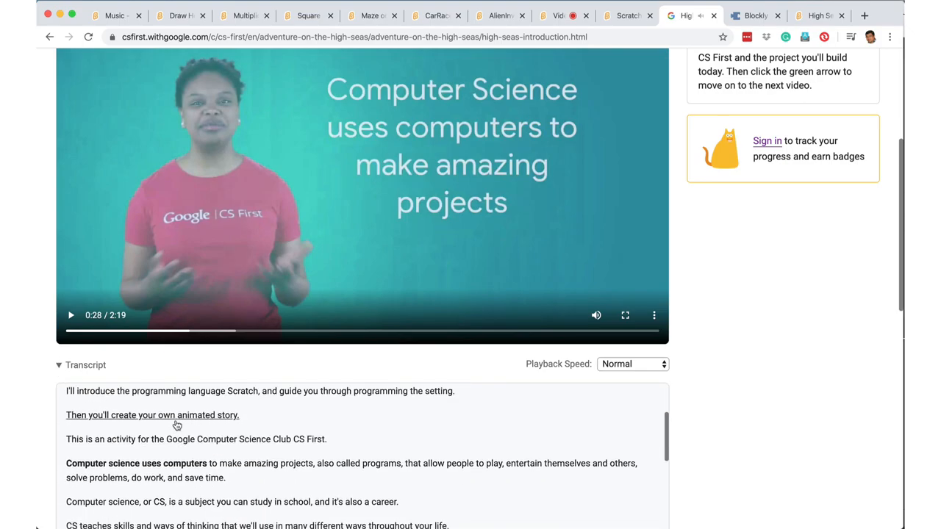
scroll("down", 3)
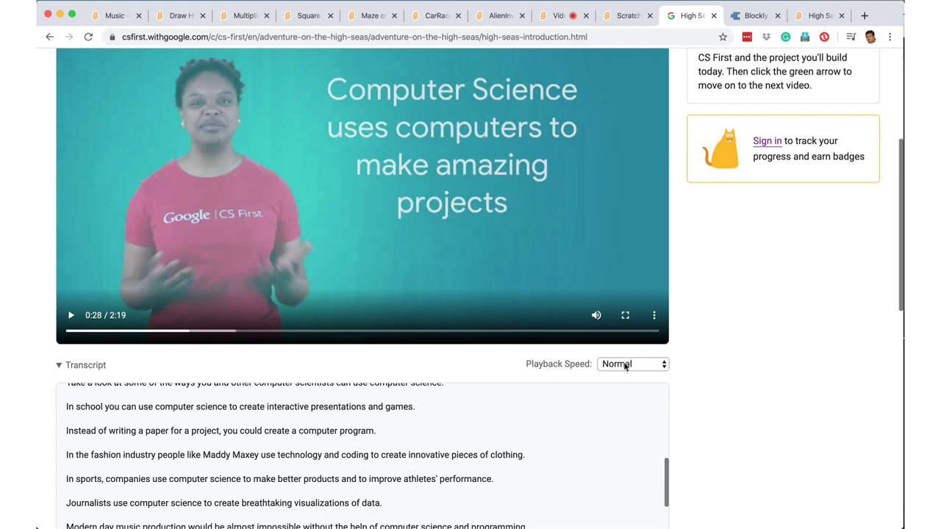
left_click(632, 364)
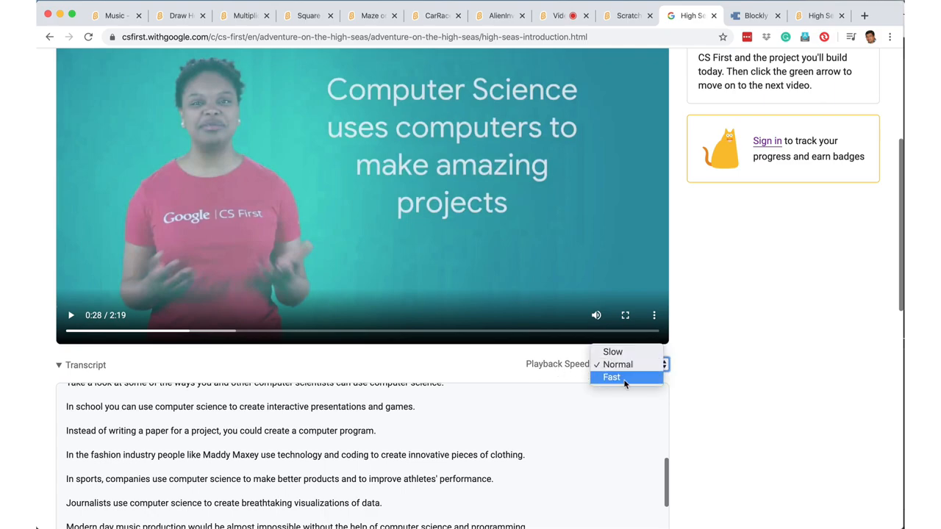
mouse_move(694, 388)
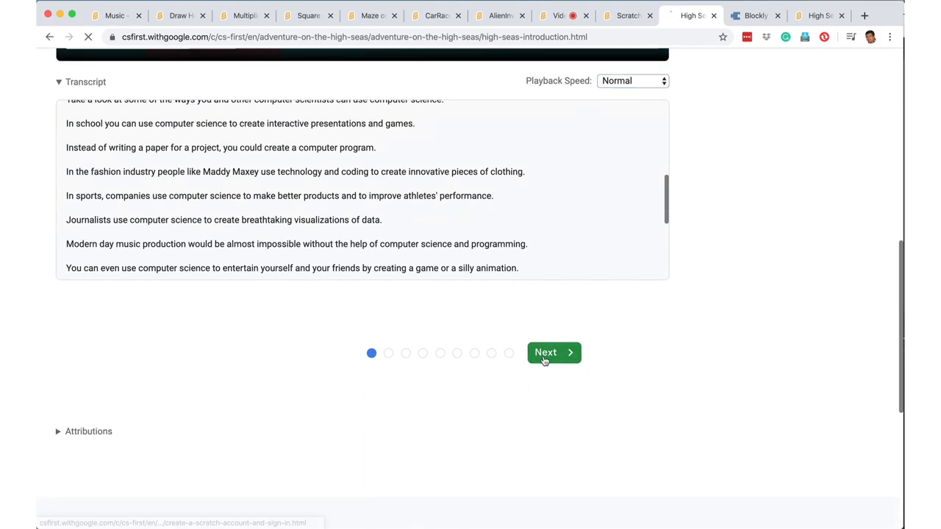
- Advance to step 2, Create a Scratch Account and Sign In, and follow its High Seas Starter Project link
left_click(553, 353)
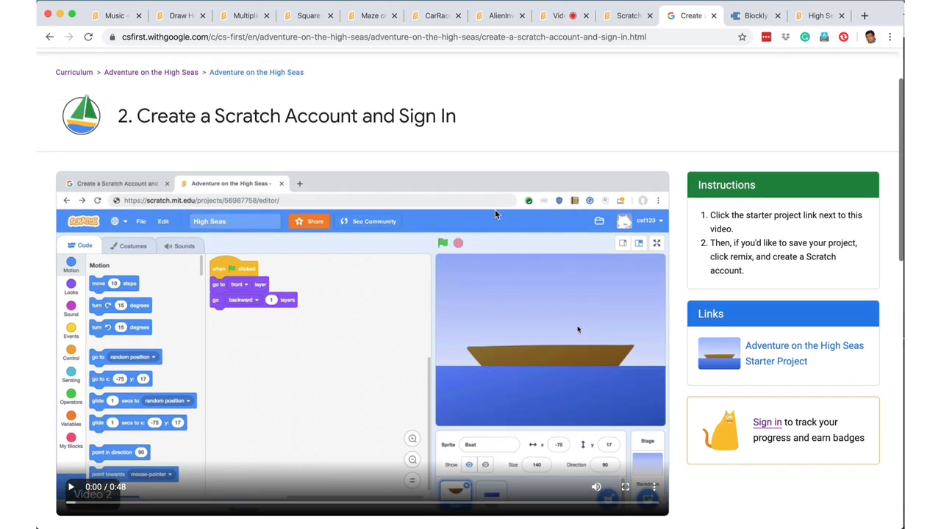
scroll("down", 3)
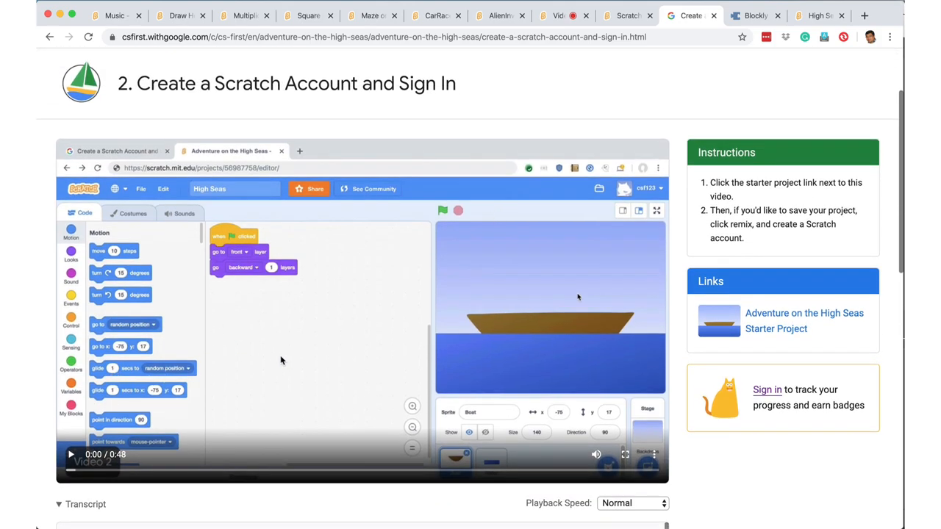
mouse_move(599, 321)
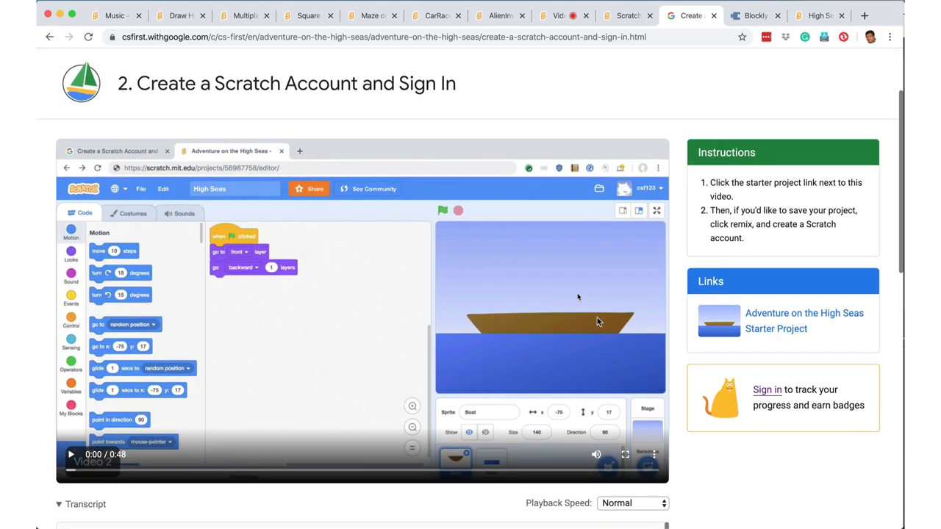
left_click(804, 321)
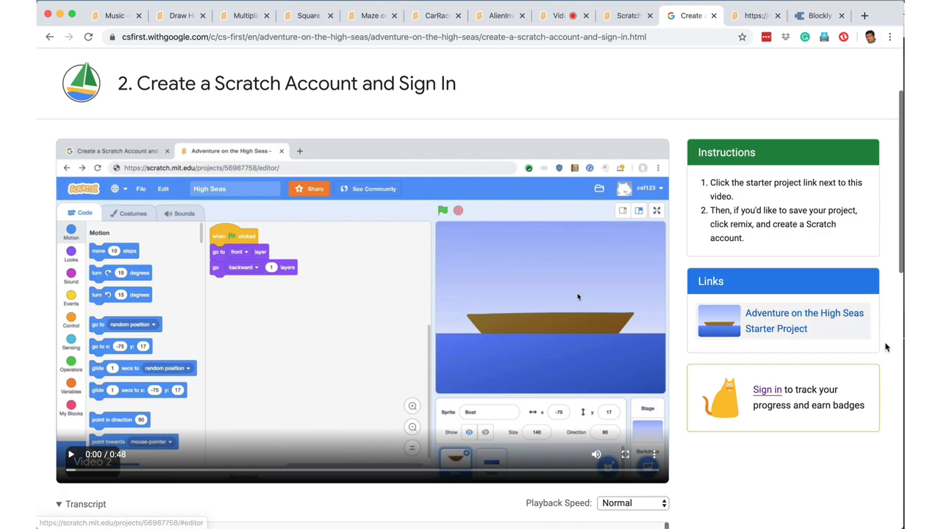
mouse_move(356, 422)
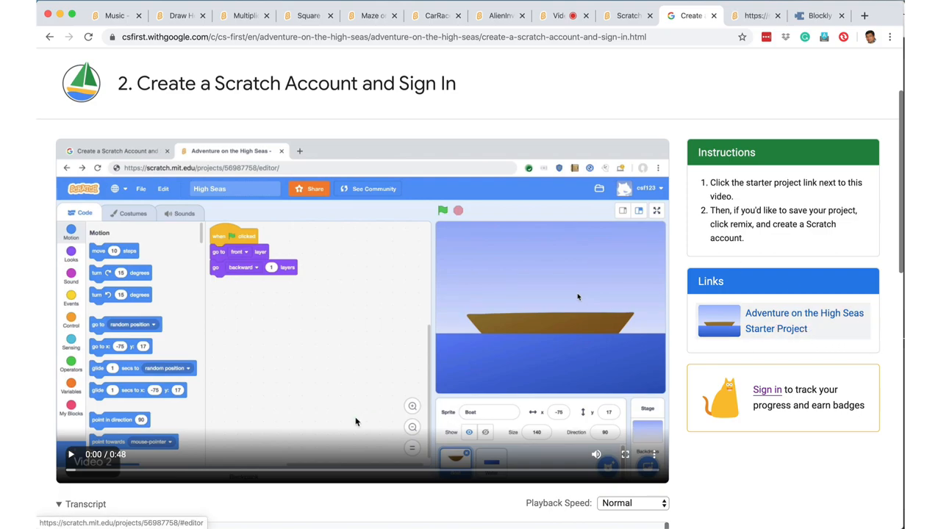
mouse_move(506, 344)
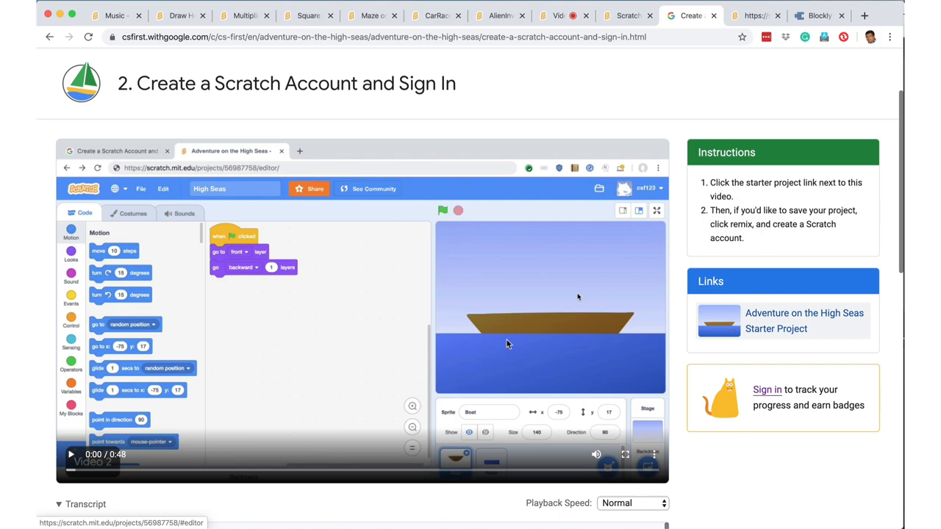
mouse_move(352, 279)
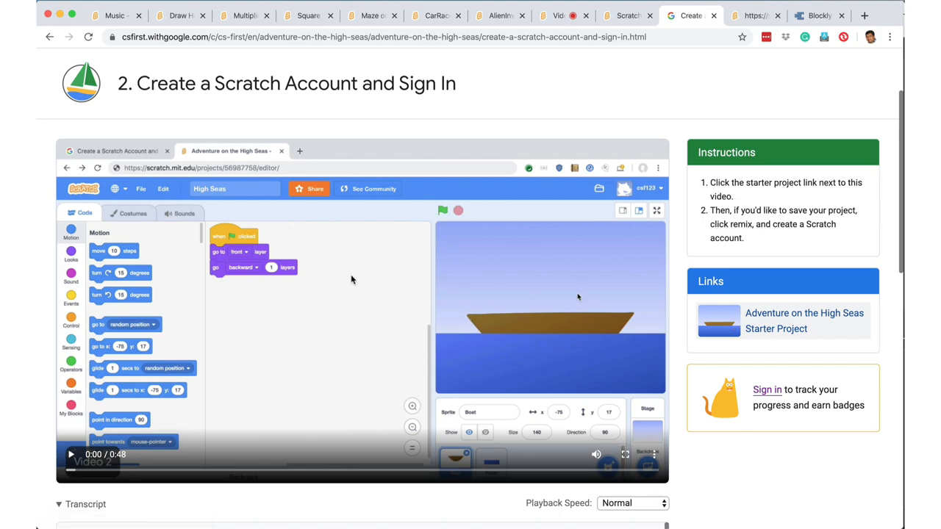
mouse_move(409, 329)
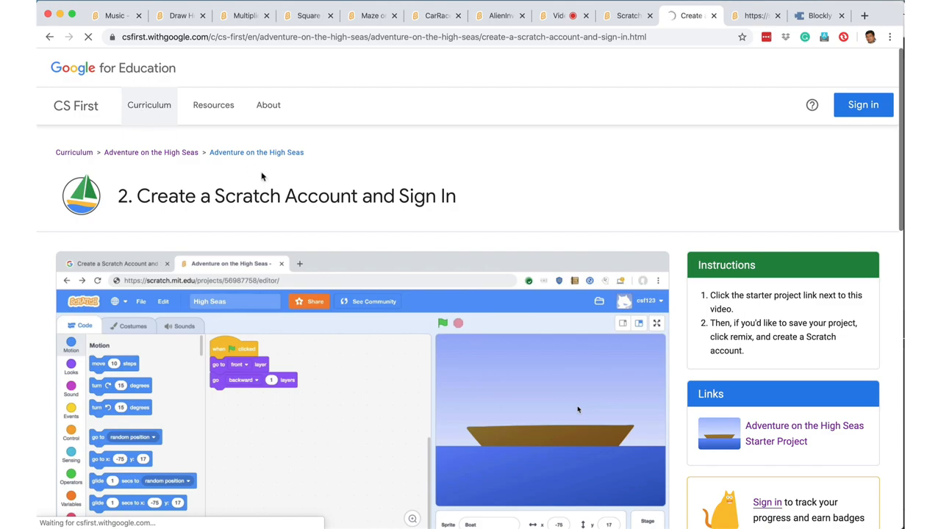
- Return to the curriculum overview and browse from the one-hour activities down to Sports and Game Design
left_click(149, 104)
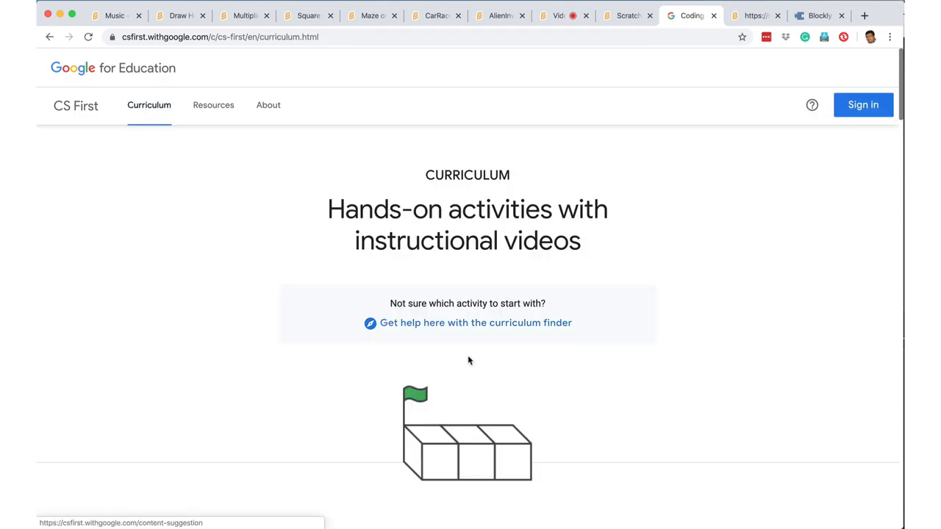
scroll("down", 3)
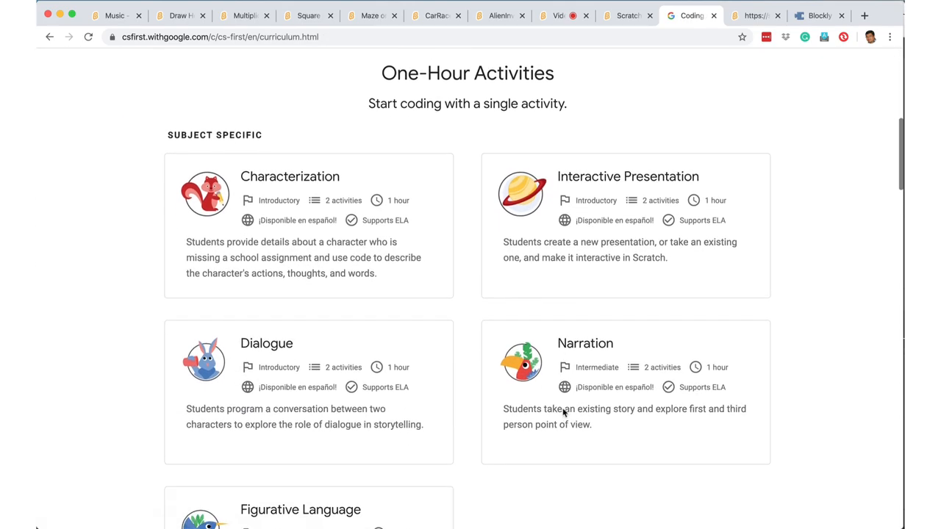
scroll("down", 3)
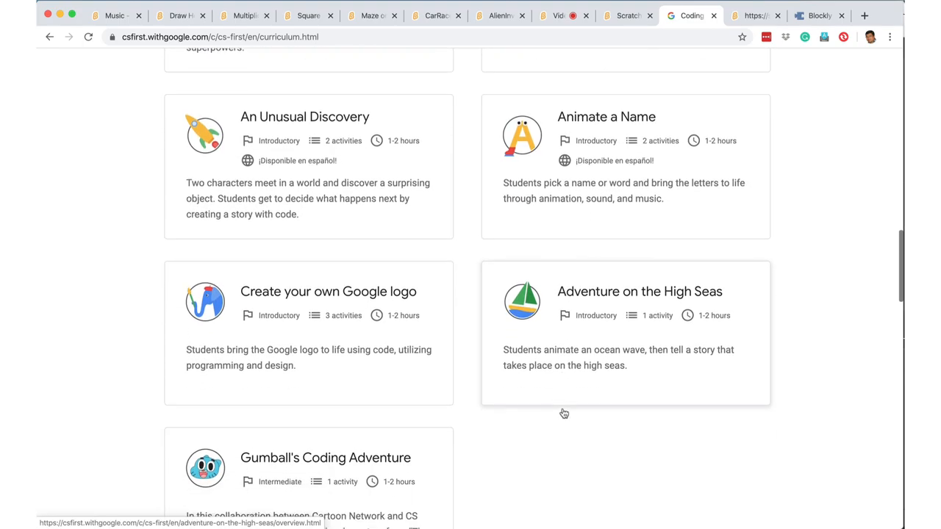
scroll("down", 3)
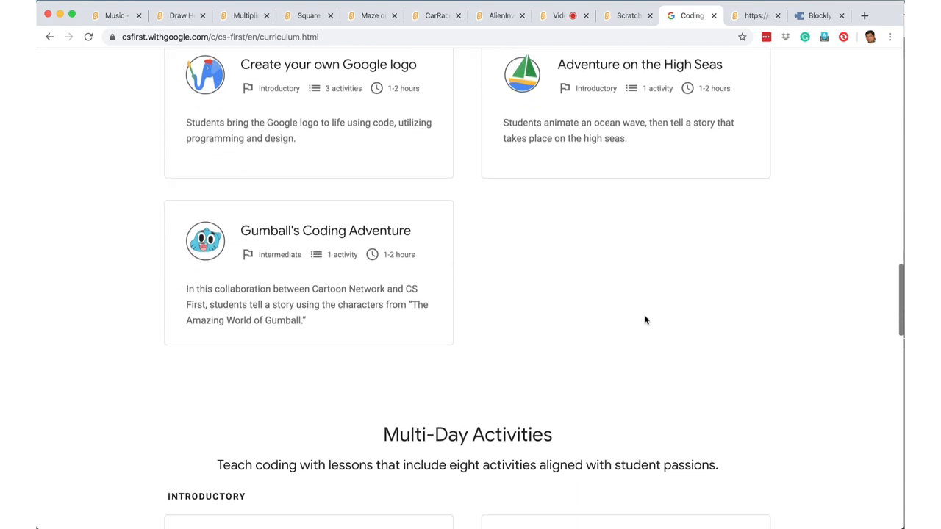
scroll("down", 3)
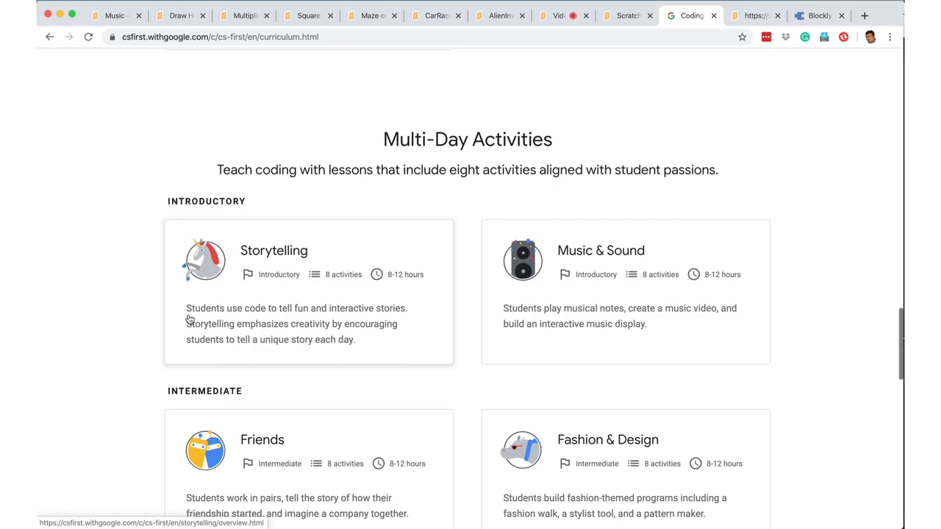
mouse_move(297, 297)
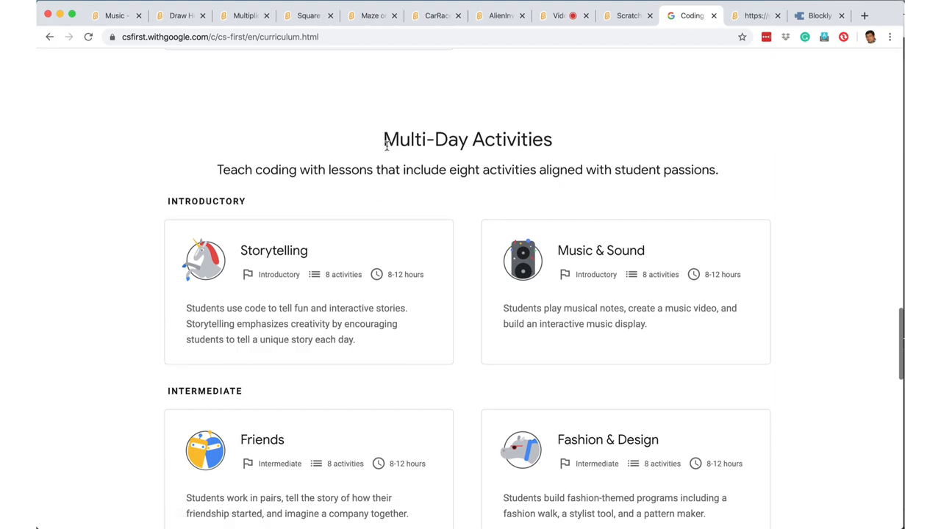
mouse_move(486, 295)
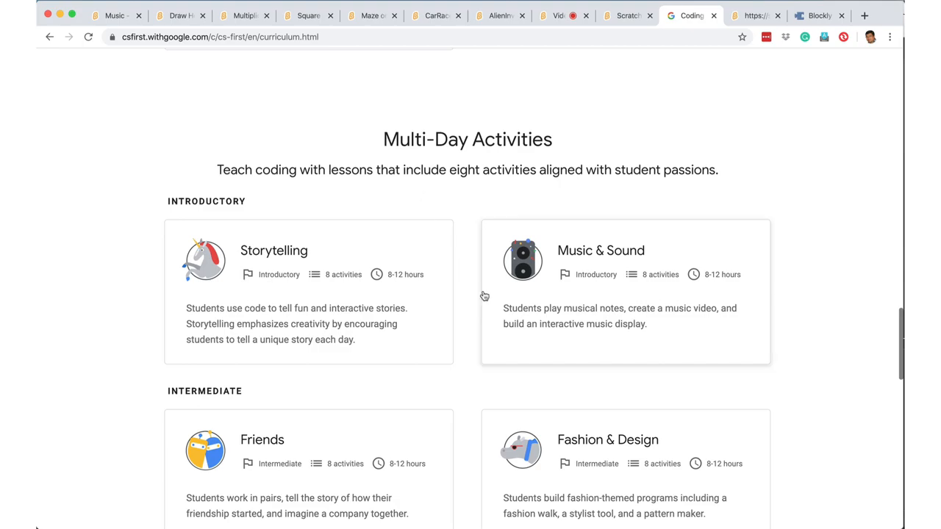
scroll("down", 3)
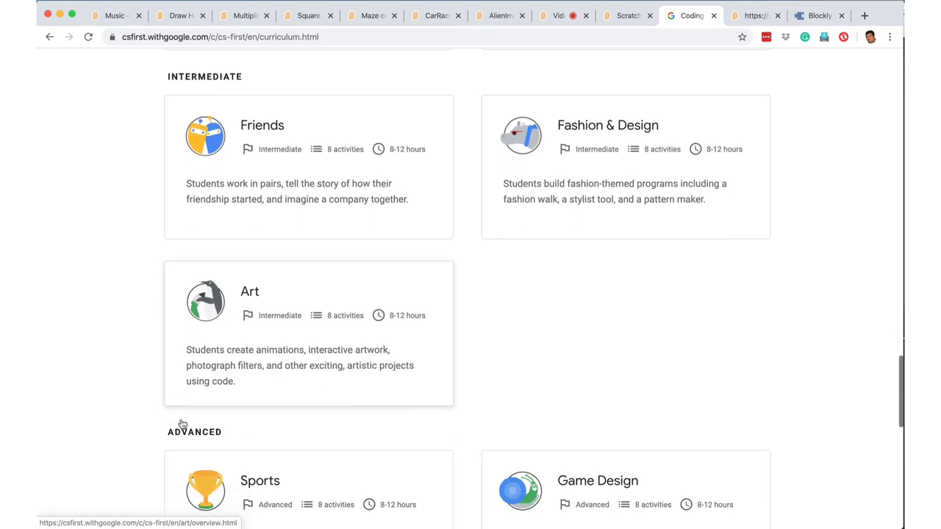
scroll("down", 3)
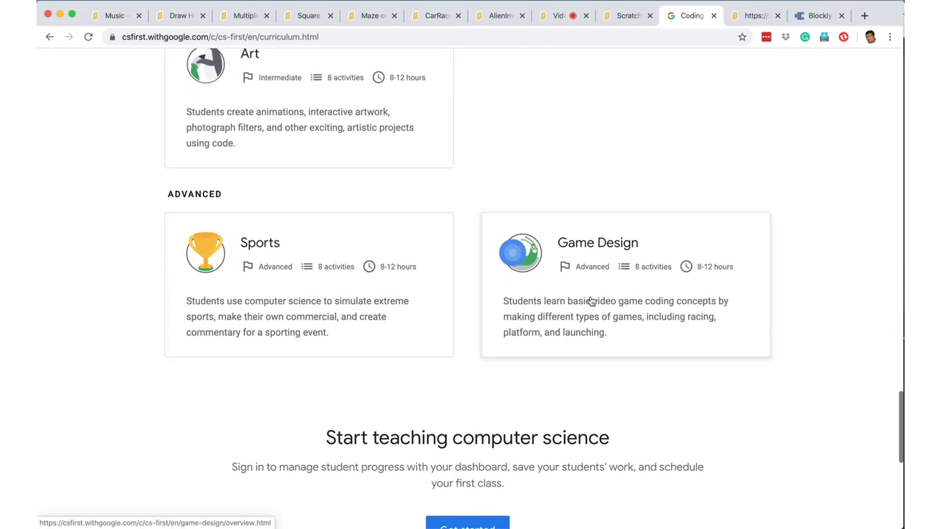
- View the advanced Game Design overview with its 8 activities spanning 8–12 hours
left_click(597, 242)
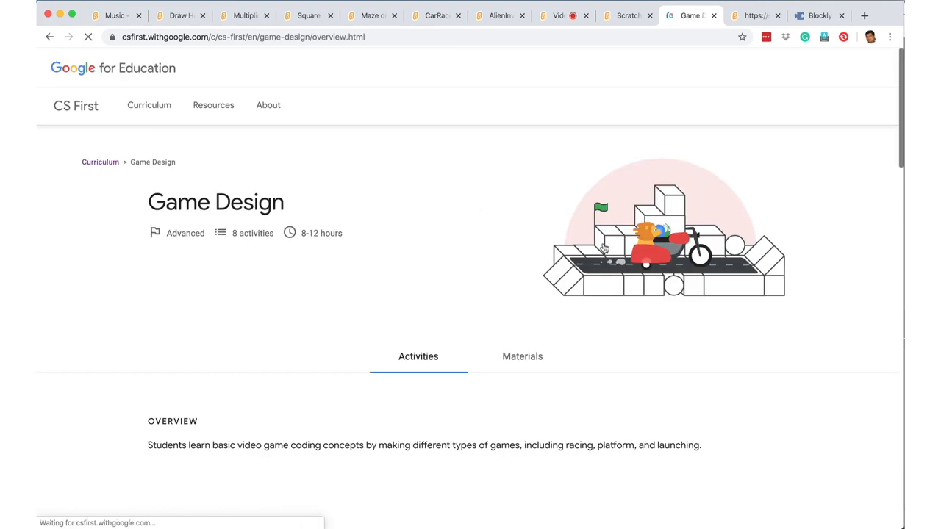
scroll("down", 3)
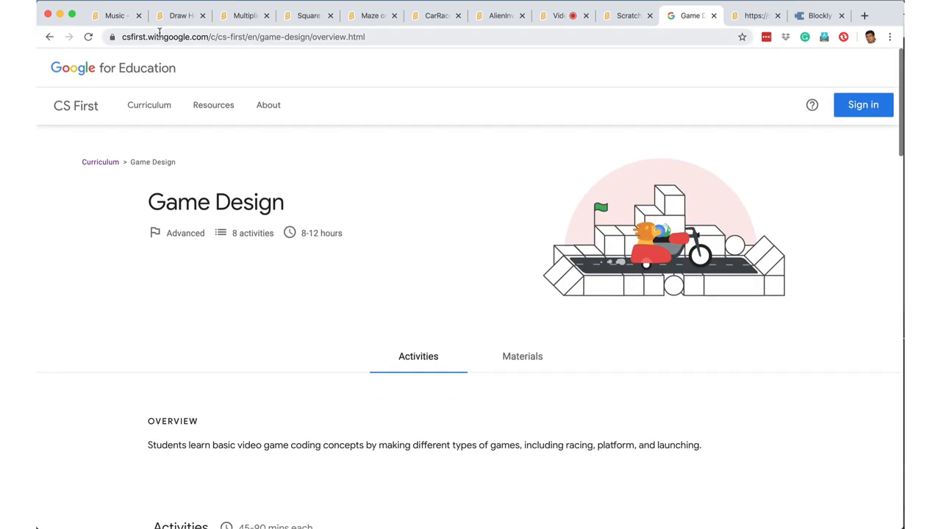
mouse_move(164, 37)
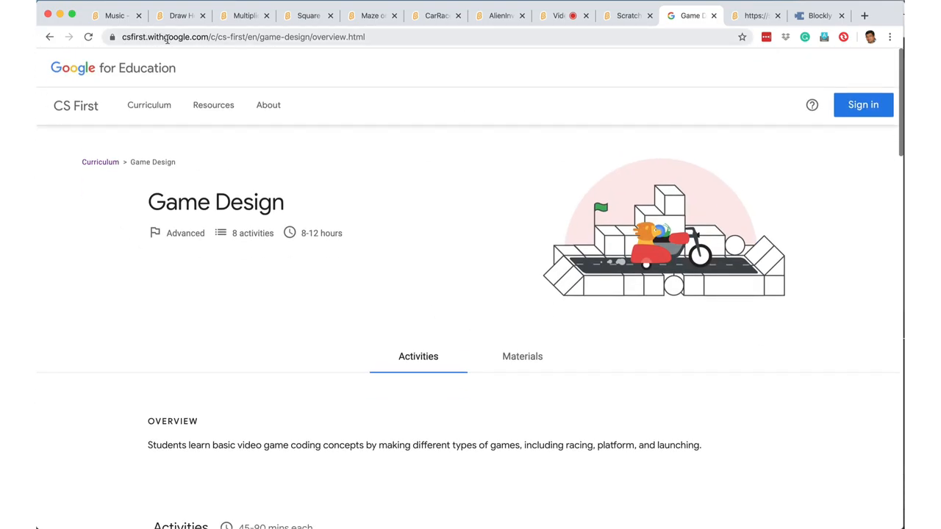
mouse_move(148, 104)
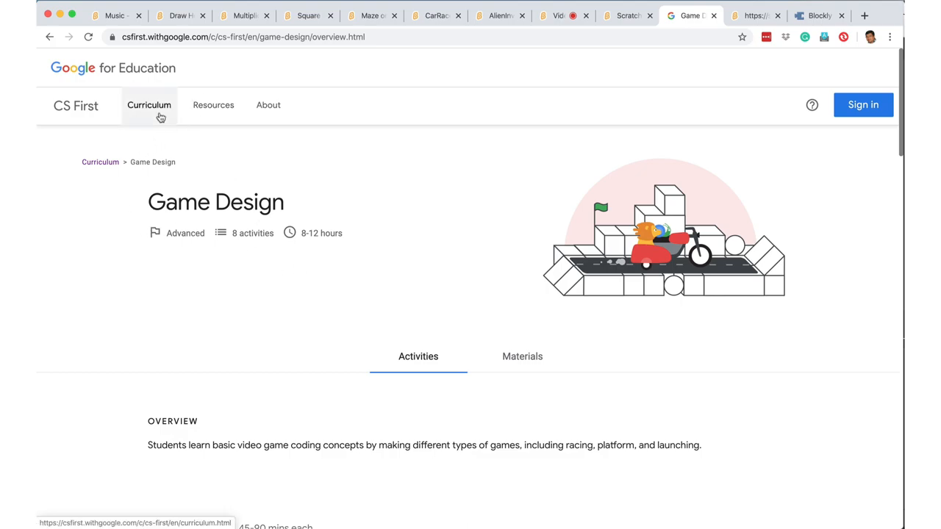
- Go back to the curriculum activity list and return to the top of the page
left_click(148, 106)
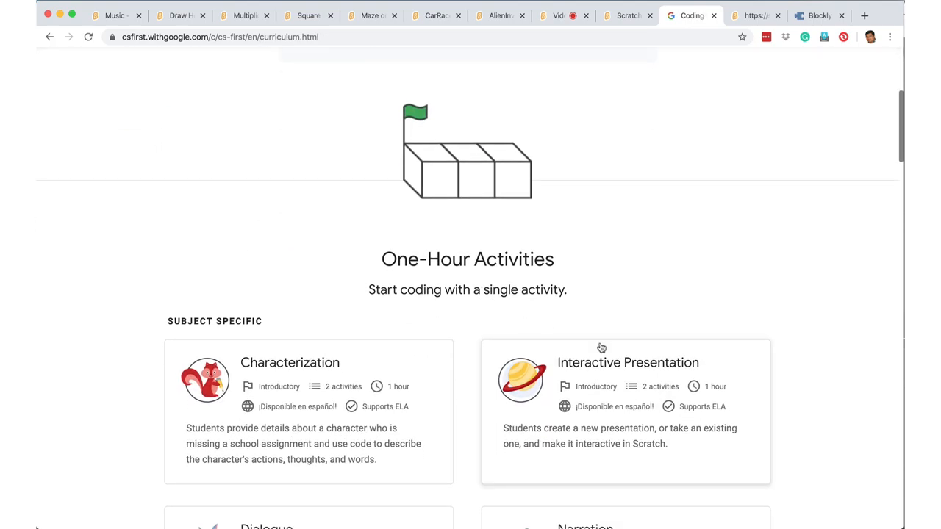
scroll("down", 3)
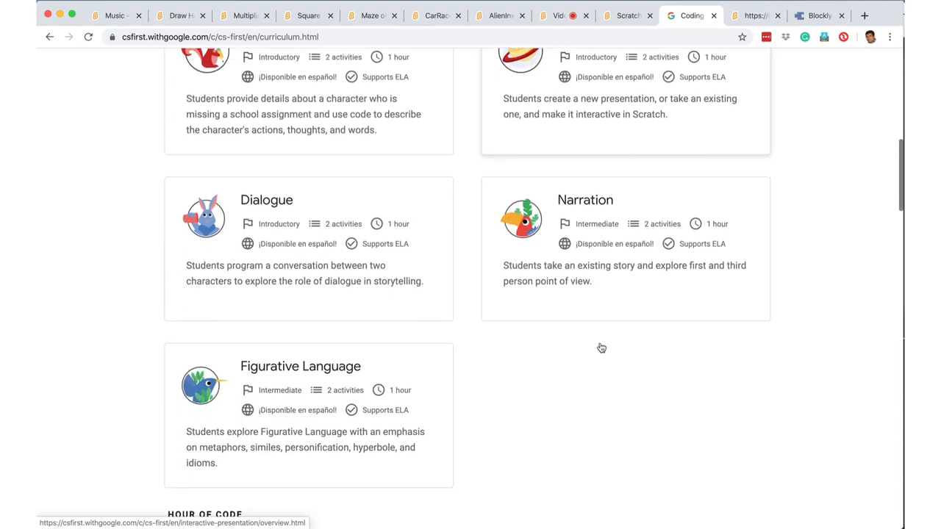
scroll("down", 3)
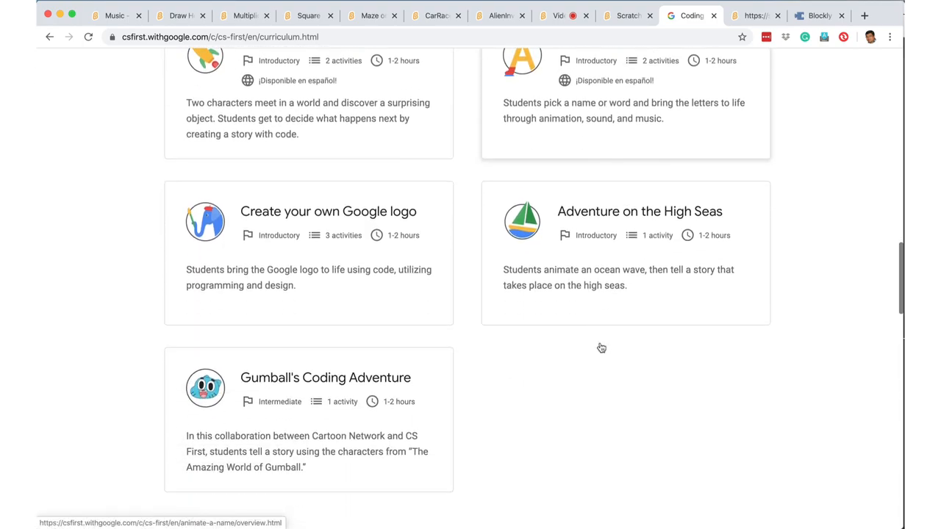
scroll("up", 3)
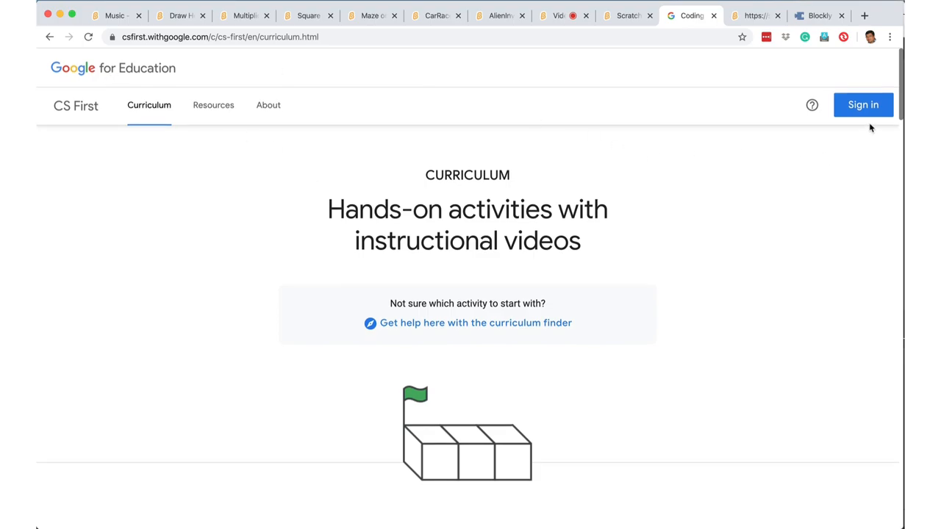
mouse_move(257, 433)
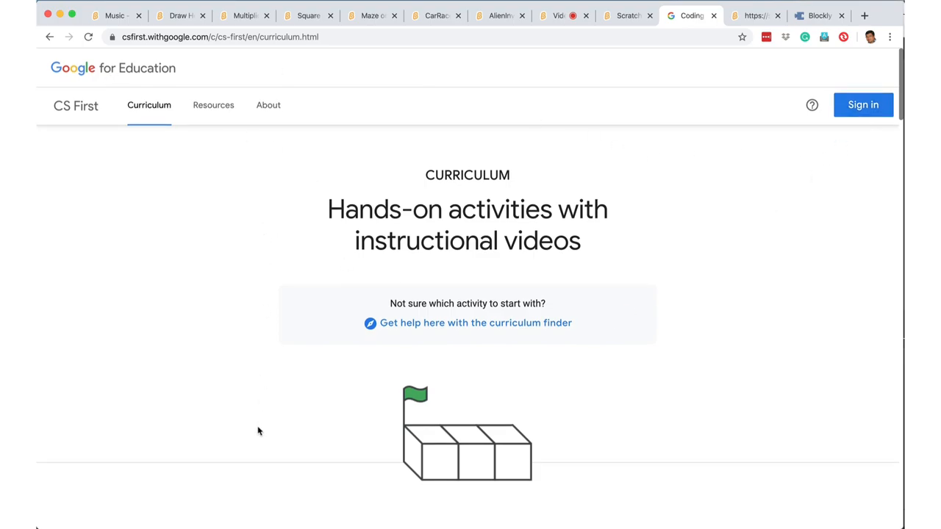
mouse_move(747, 214)
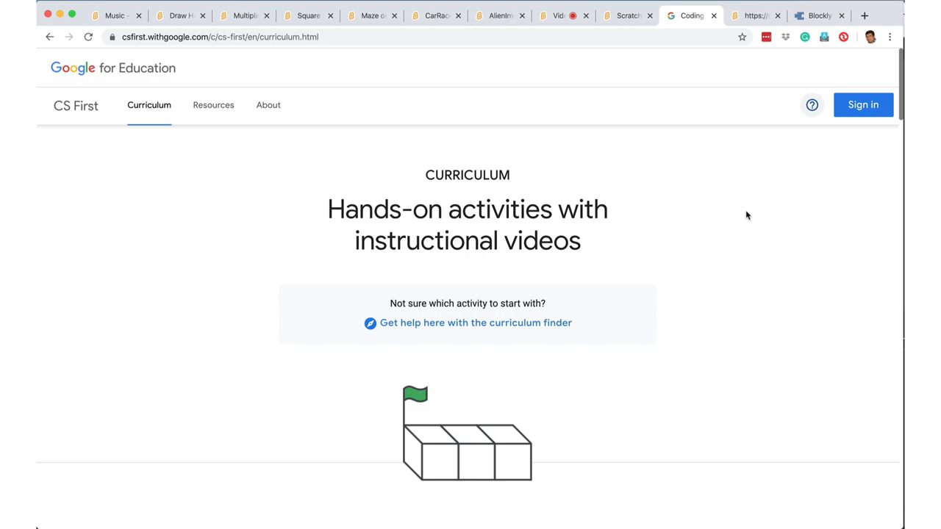